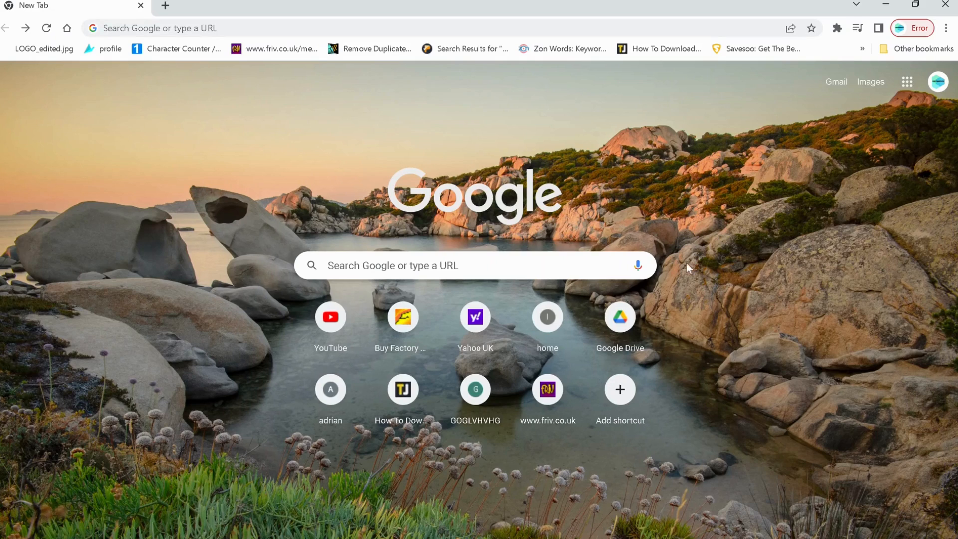
pyautogui.moveTo(801, 171)
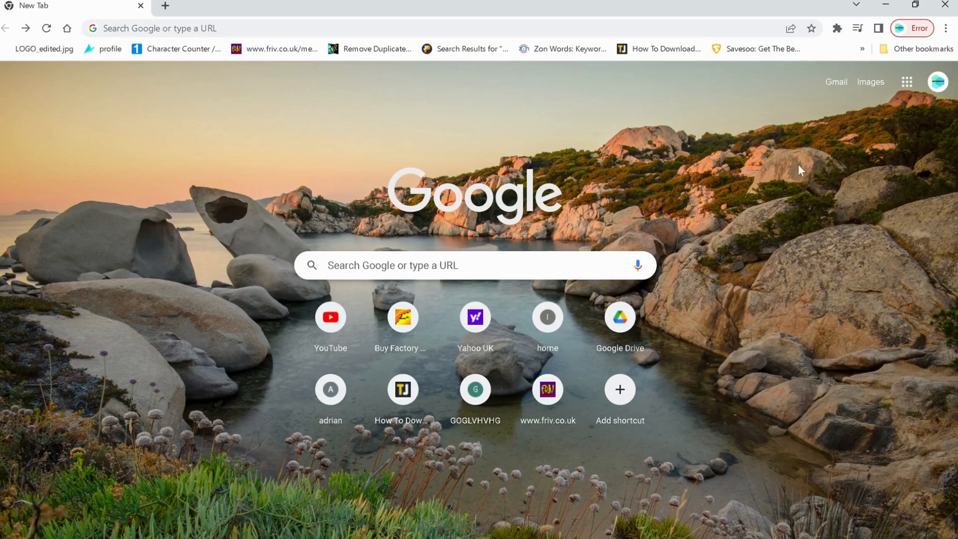
pyautogui.moveTo(946, 30)
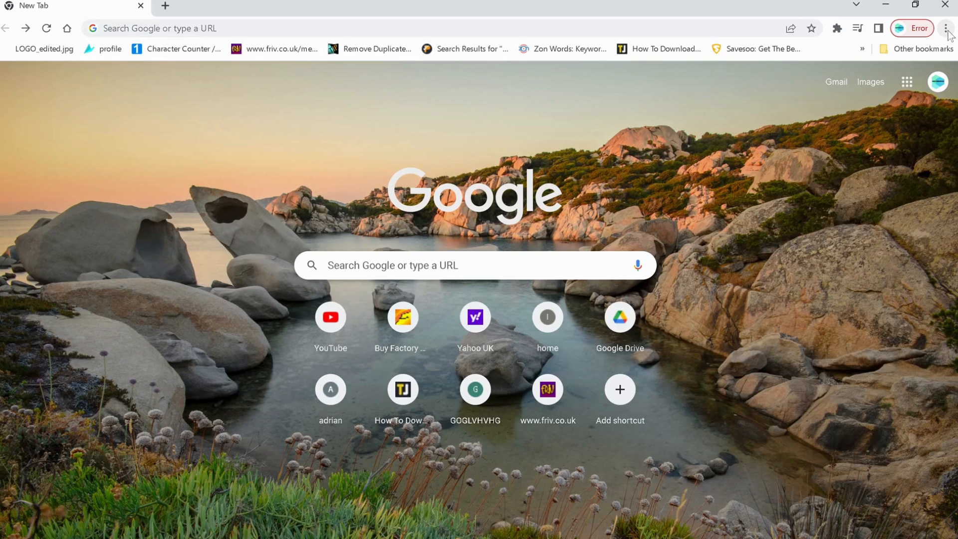
# Open Chrome's three-dot menu to reach Settings and Privacy and security.
pyautogui.click(947, 27)
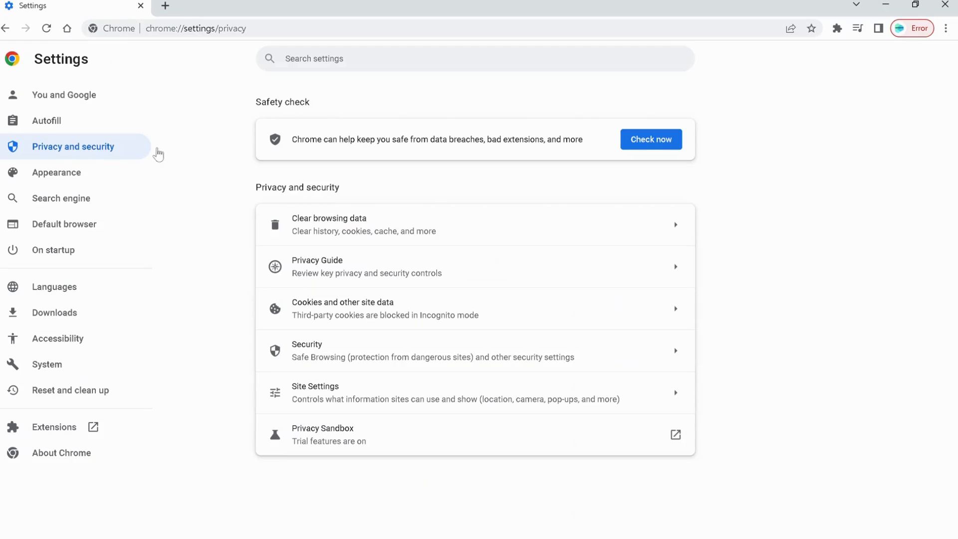
pyautogui.moveTo(365, 240)
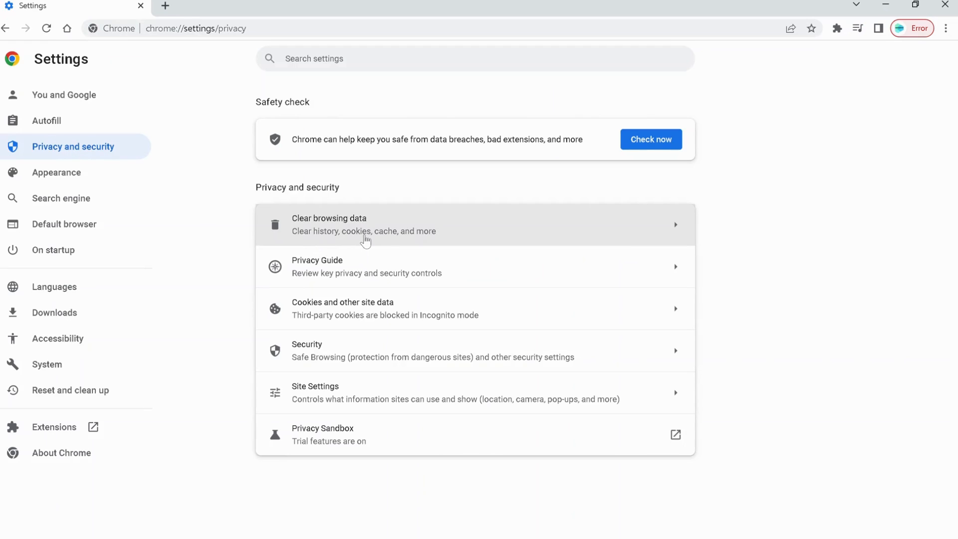
# Clear all-time browsing history, cookies and cached files via Clear browsing data.
pyautogui.click(367, 224)
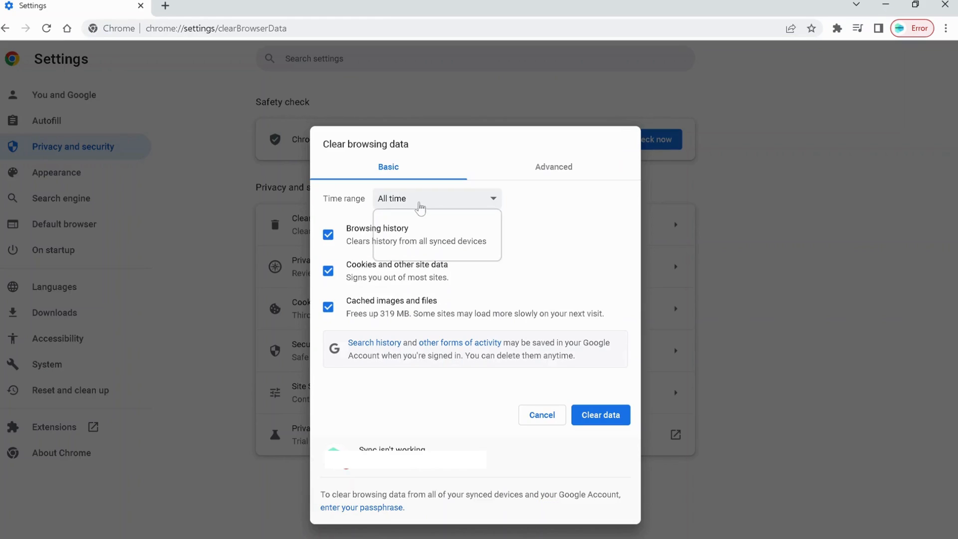
pyautogui.click(436, 198)
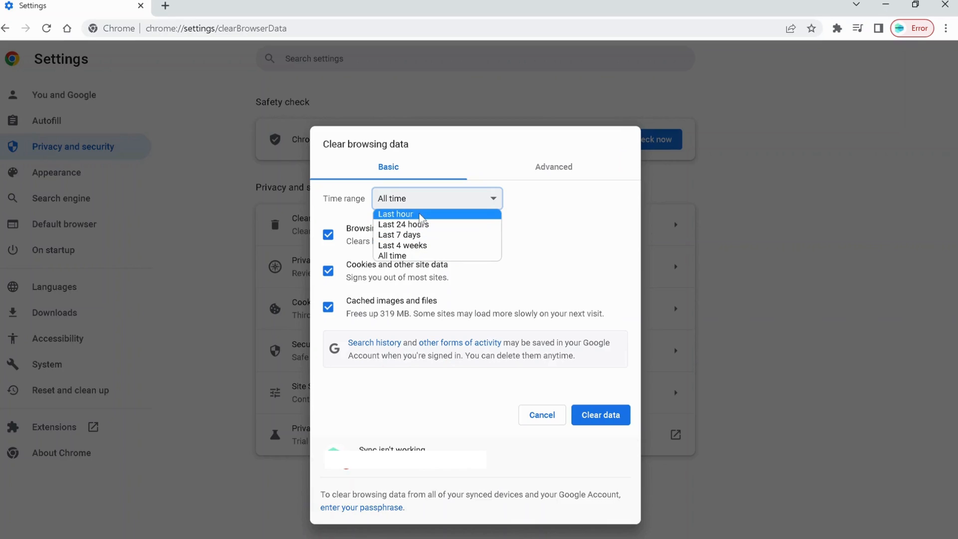
pyautogui.click(392, 256)
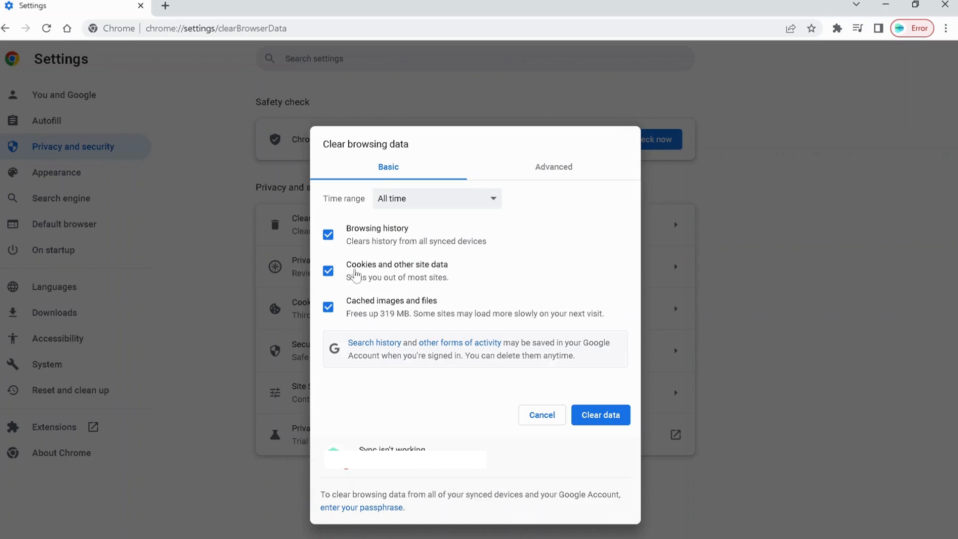
pyautogui.moveTo(420, 297)
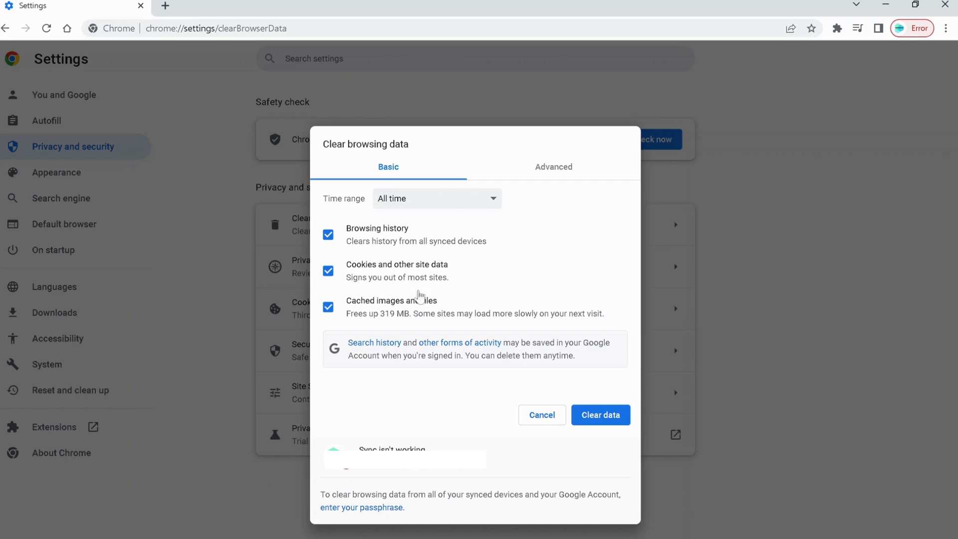
pyautogui.click(436, 198)
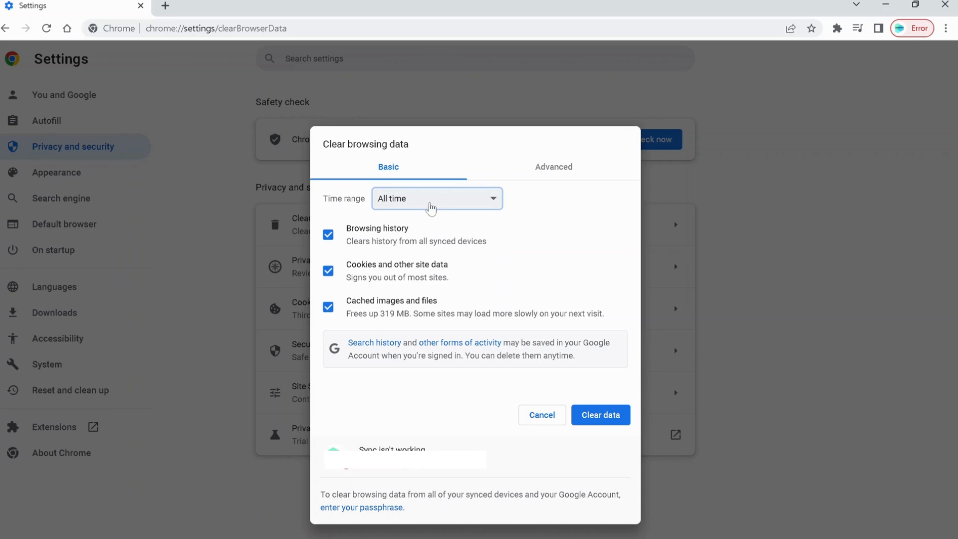
pyautogui.moveTo(580, 440)
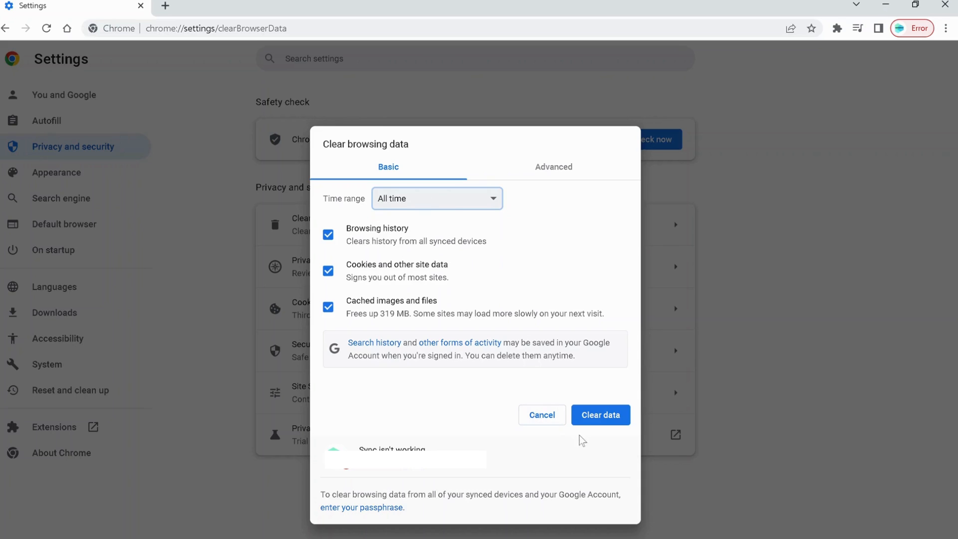
pyautogui.moveTo(455, 407)
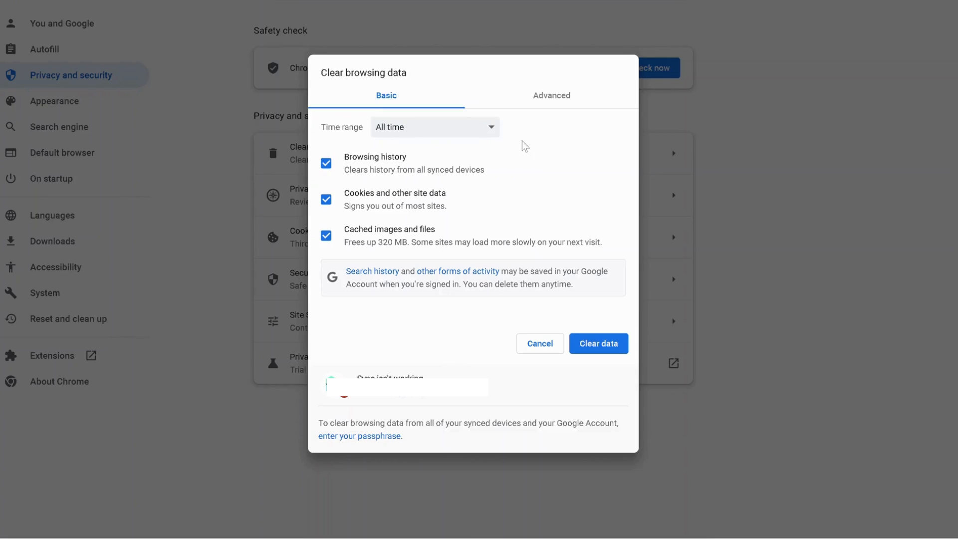
pyautogui.click(539, 343)
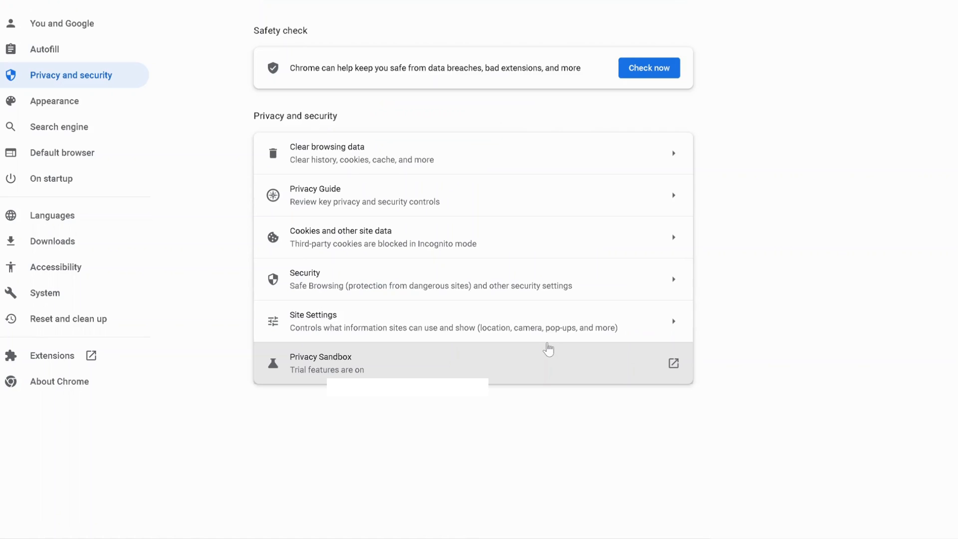
# Open the Reset and clean up section in Chrome settings.
pyautogui.click(69, 318)
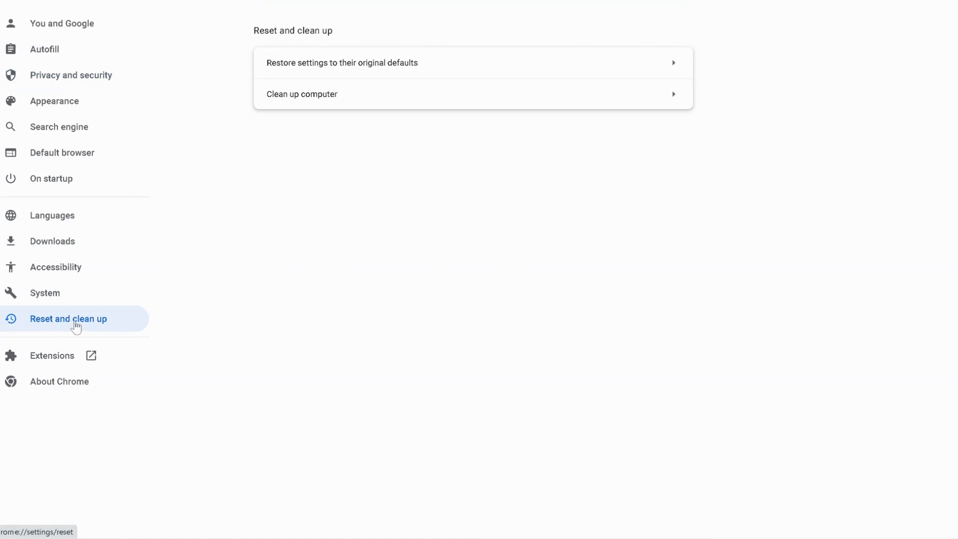
pyautogui.moveTo(341, 80)
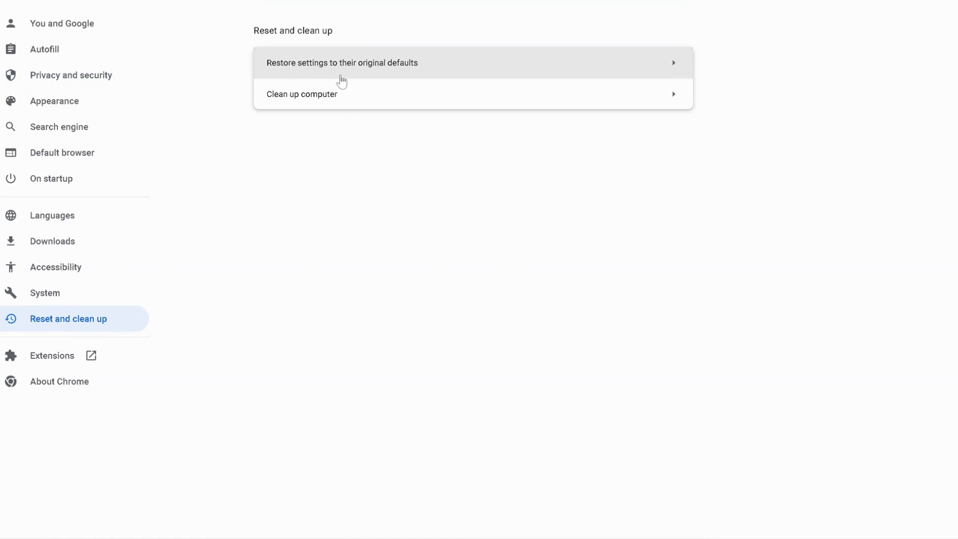
pyautogui.moveTo(378, 72)
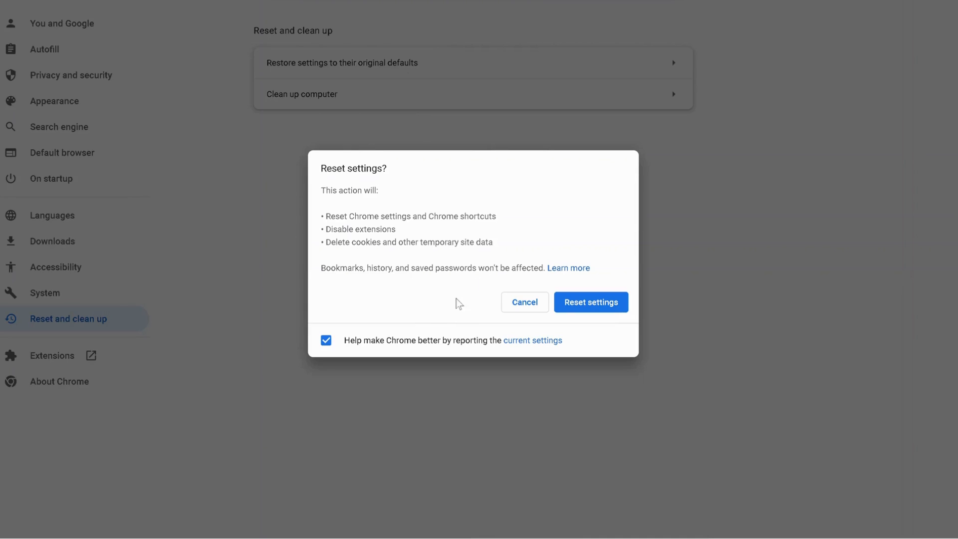
pyautogui.moveTo(378, 245)
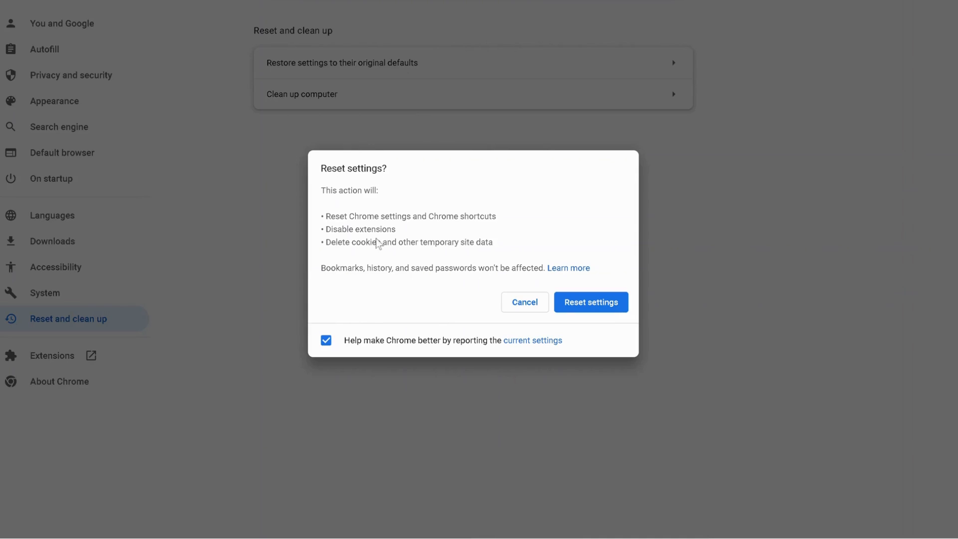
pyautogui.moveTo(397, 261)
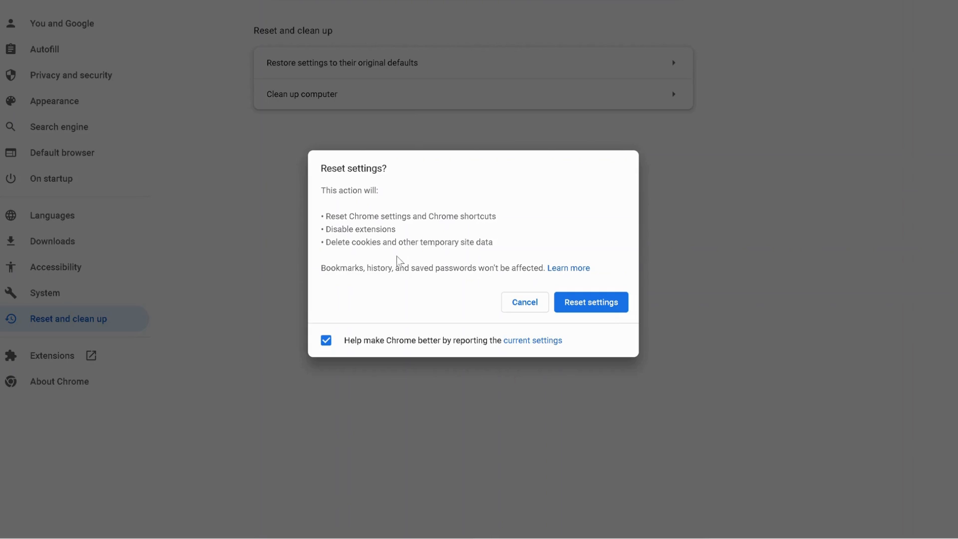
pyautogui.moveTo(350, 253)
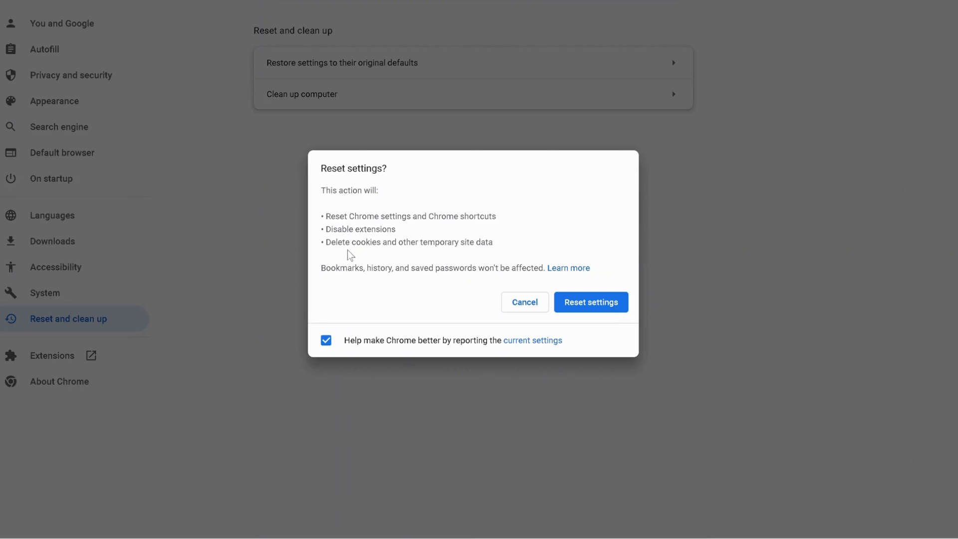
pyautogui.moveTo(361, 299)
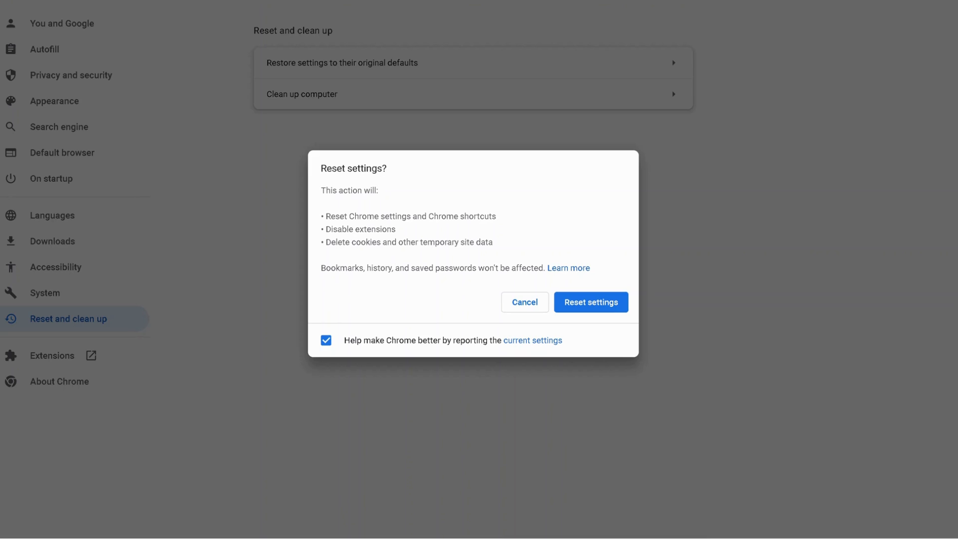
pyautogui.moveTo(490, 304)
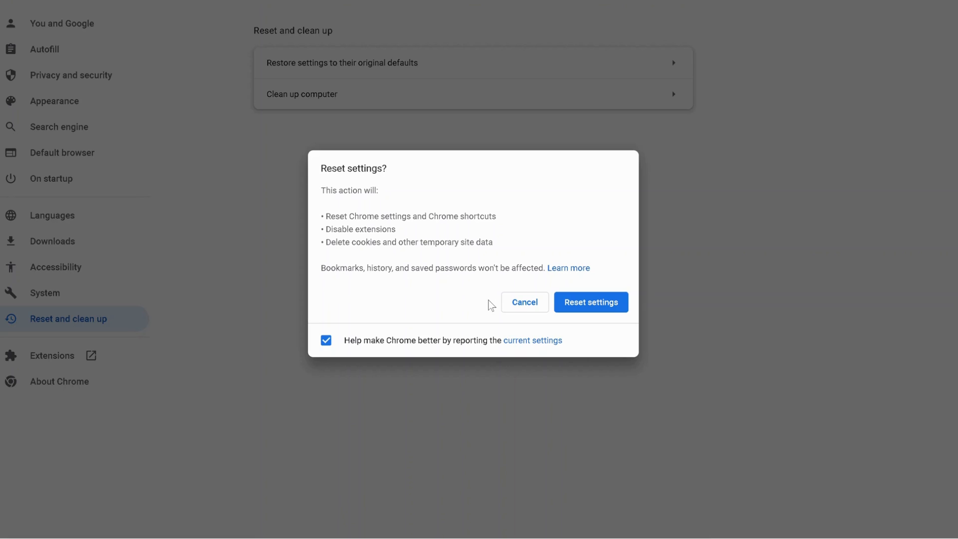
pyautogui.moveTo(602, 309)
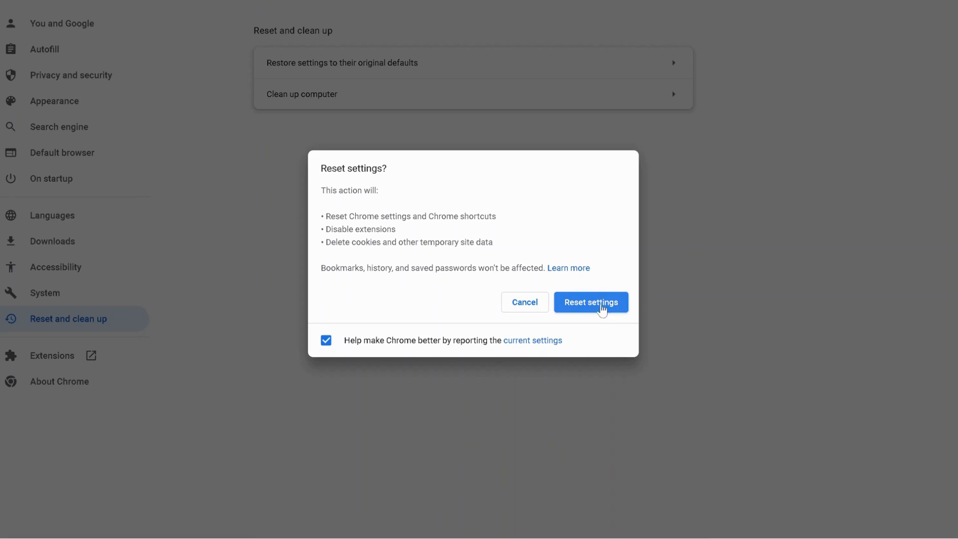
pyautogui.moveTo(495, 304)
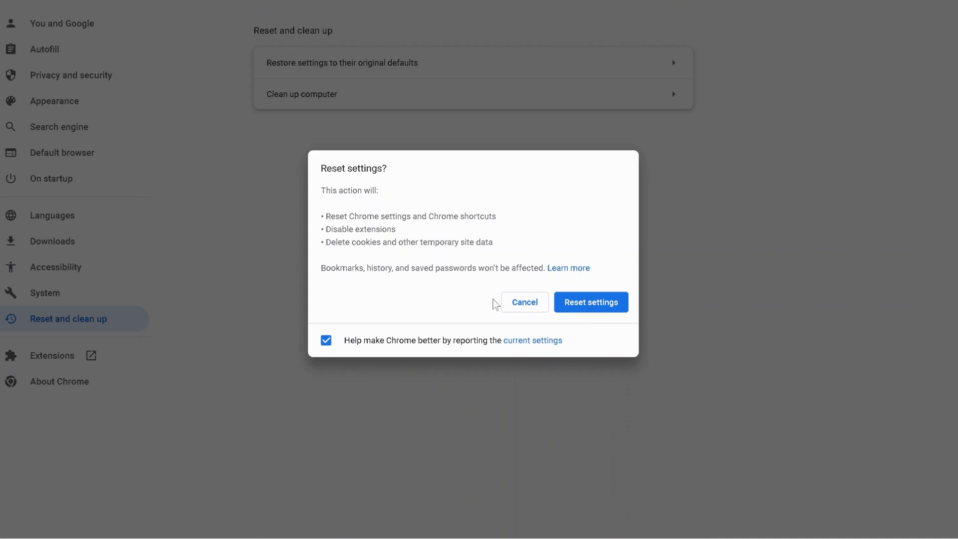
pyautogui.moveTo(461, 305)
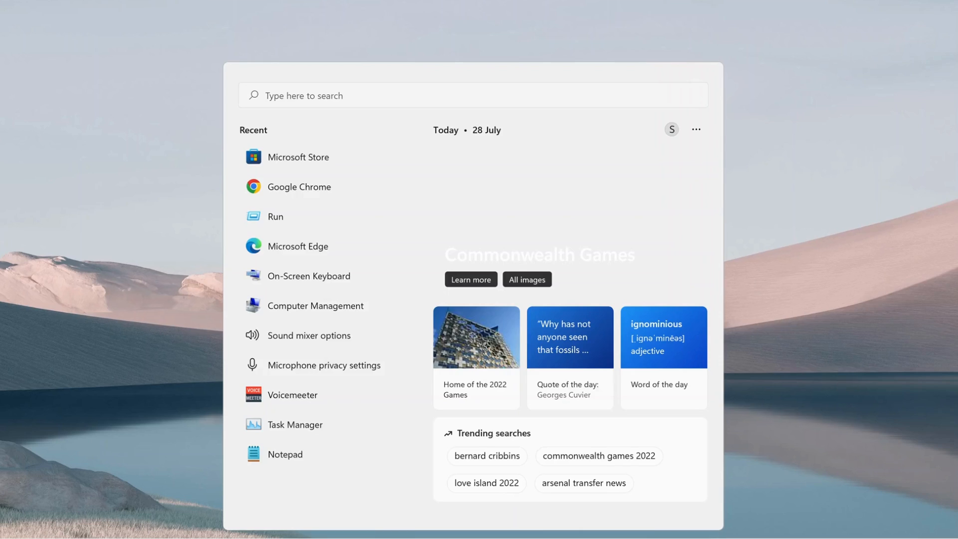
# Search 'cmd' and run Command Prompt as administrator.
pyautogui.write('cmd')
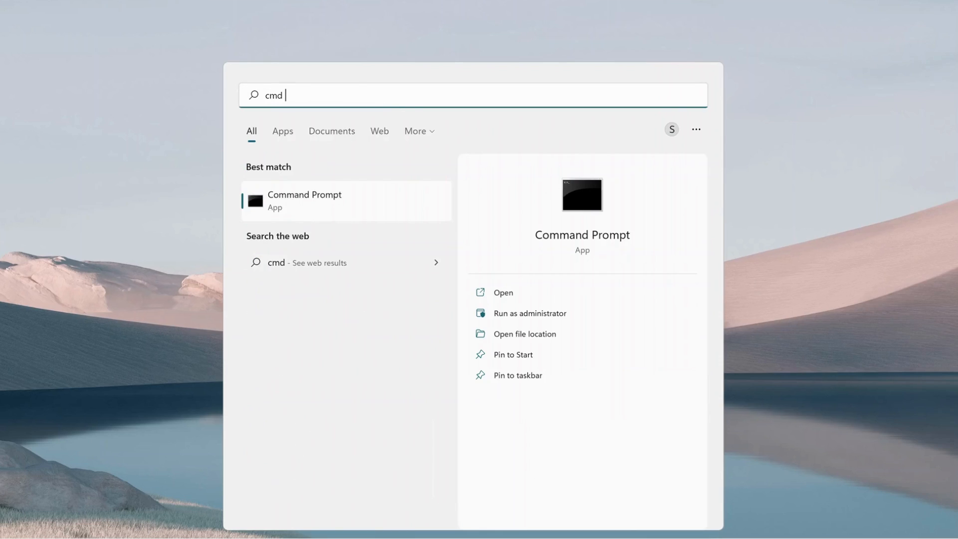
pyautogui.moveTo(339, 210)
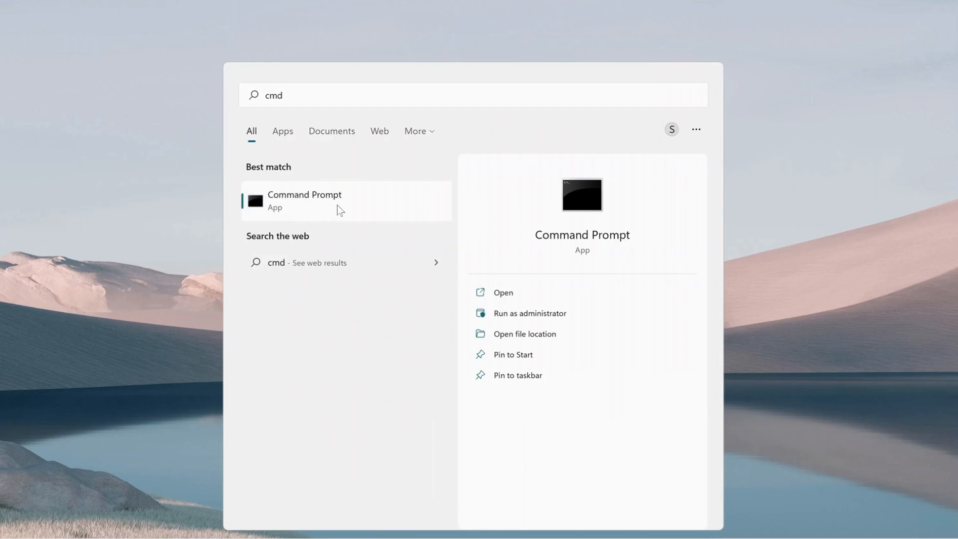
pyautogui.rightClick(304, 200)
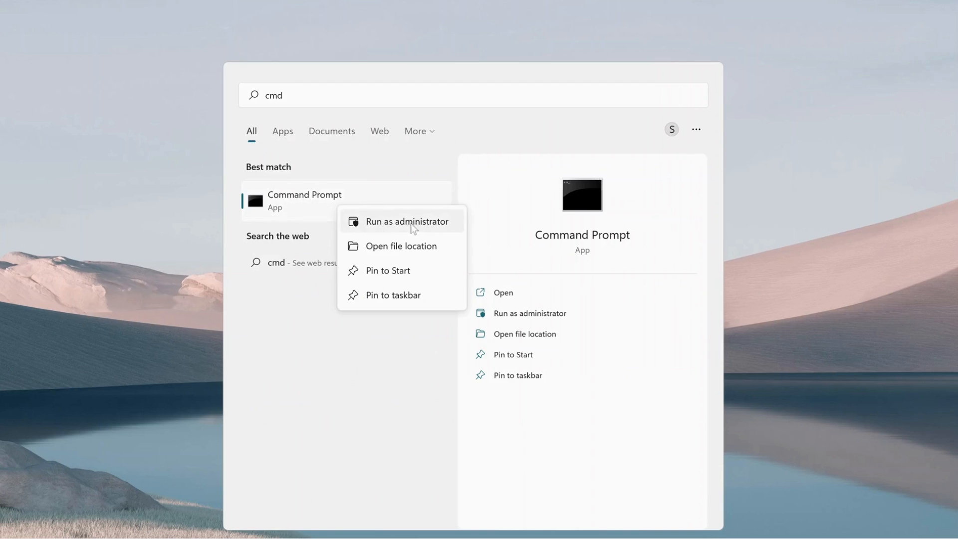
pyautogui.click(407, 221)
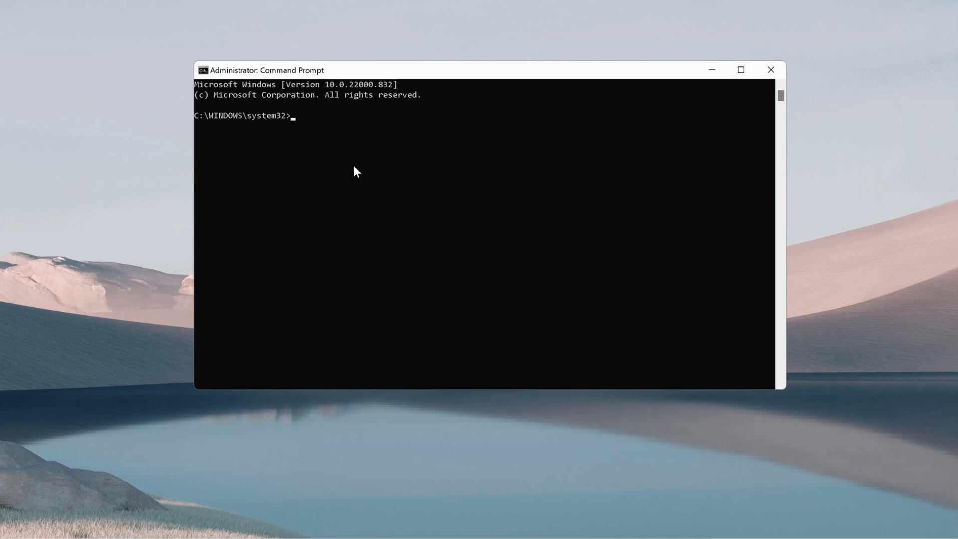
pyautogui.moveTo(392, 176)
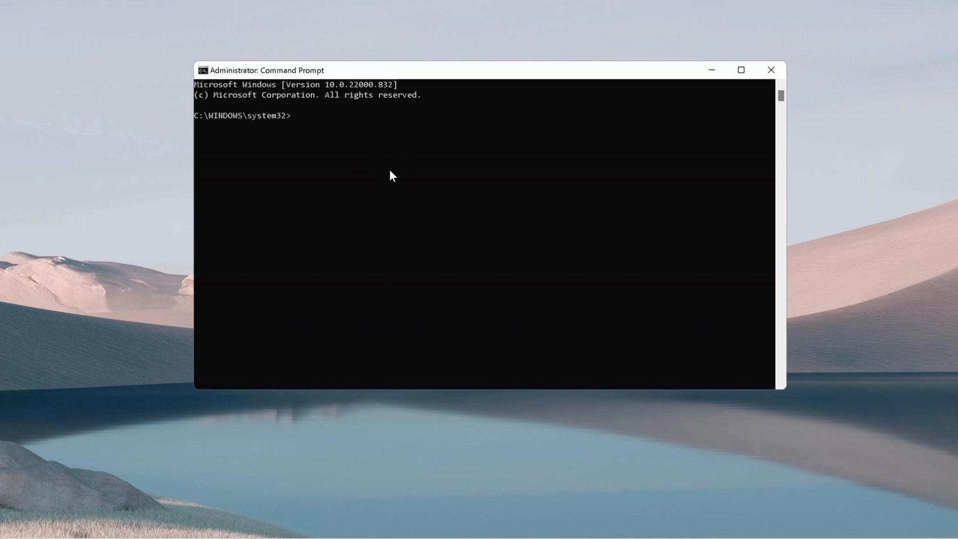
pyautogui.moveTo(415, 155)
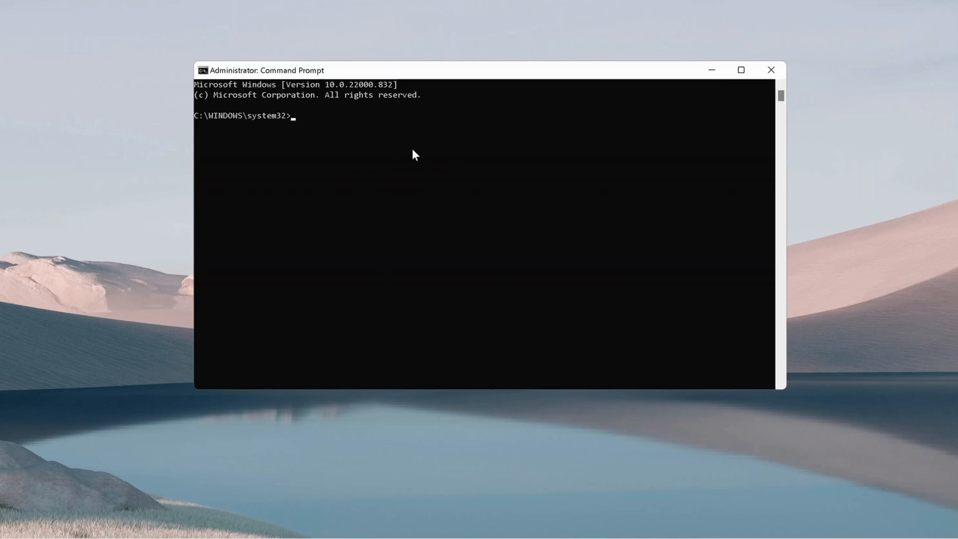
# Run 'ipconfig /flushdns' to flush the DNS resolver cache.
pyautogui.write('ip')
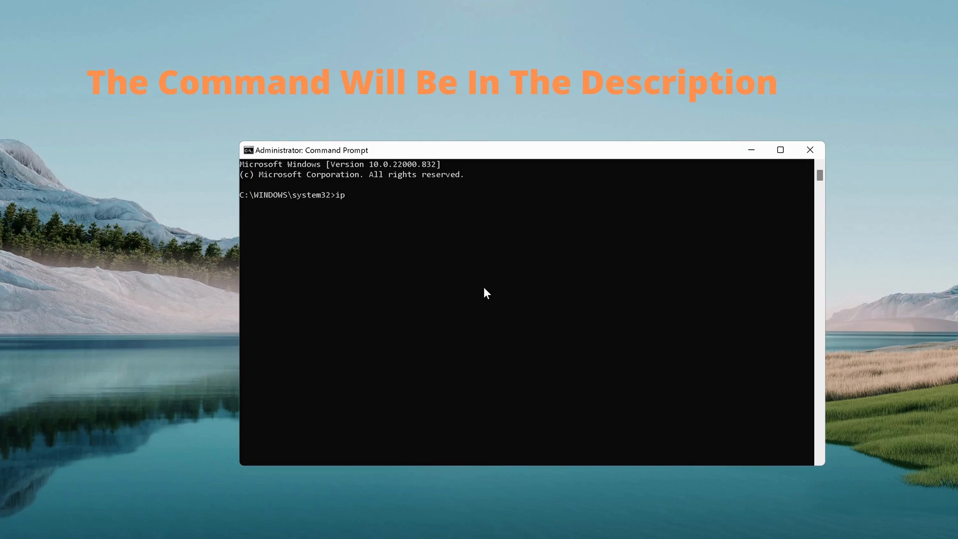
pyautogui.write('config')
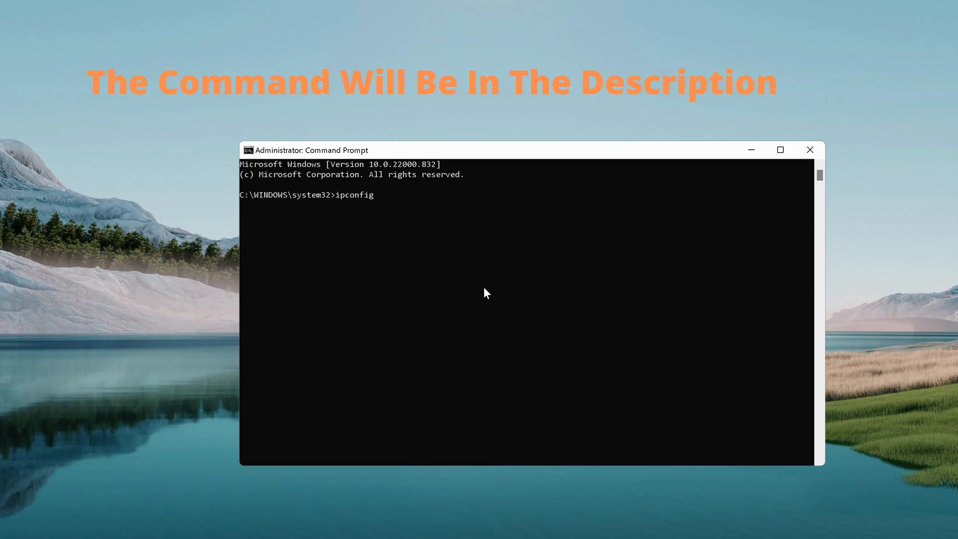
pyautogui.write('/fl')
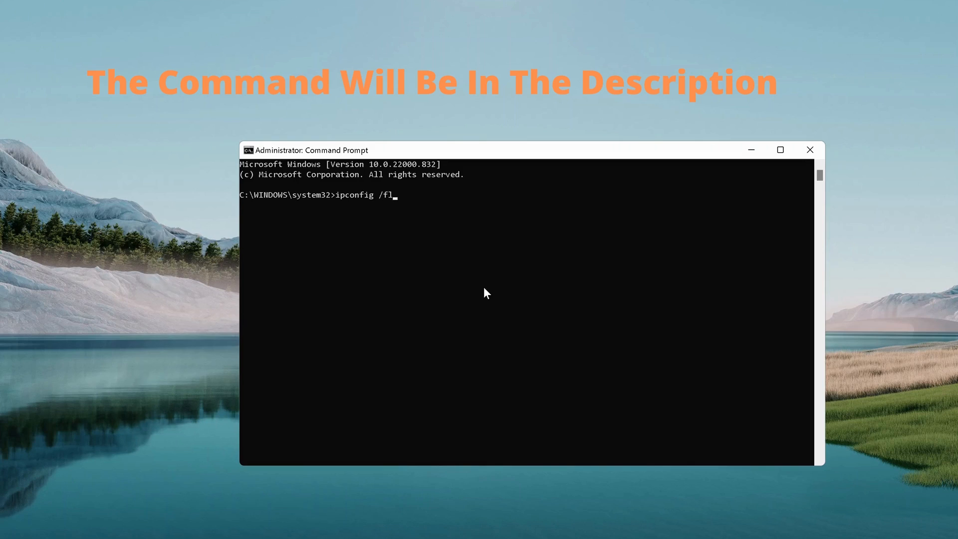
pyautogui.write('ush')
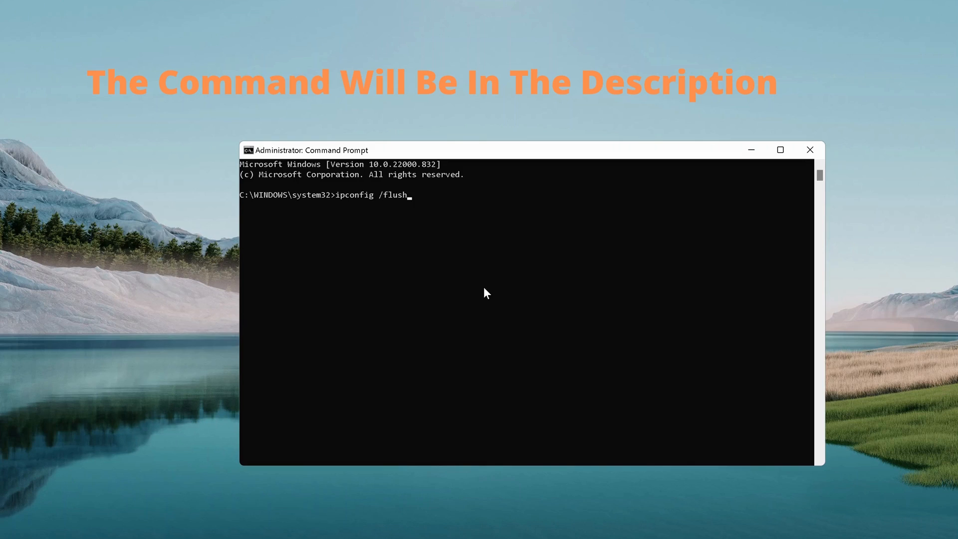
pyautogui.write('dns')
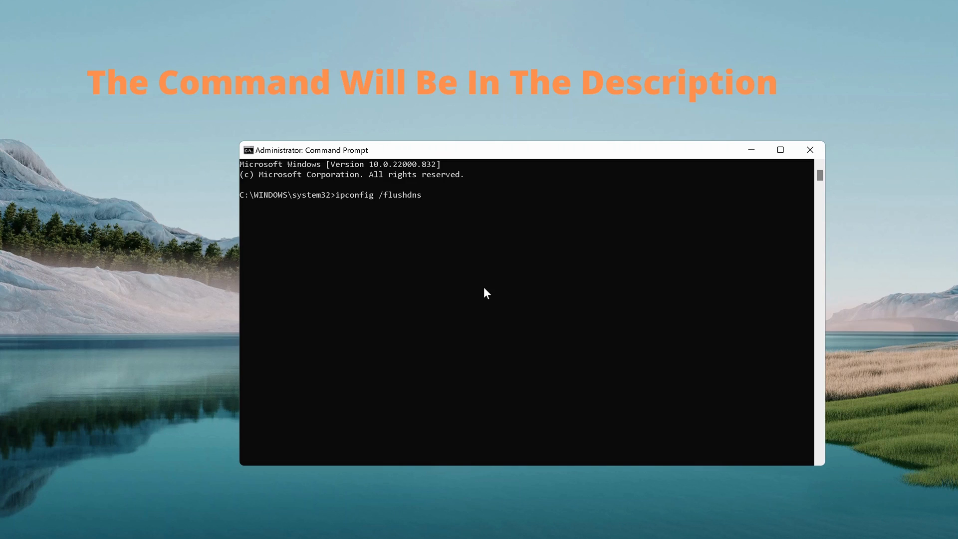
pyautogui.press('Return')
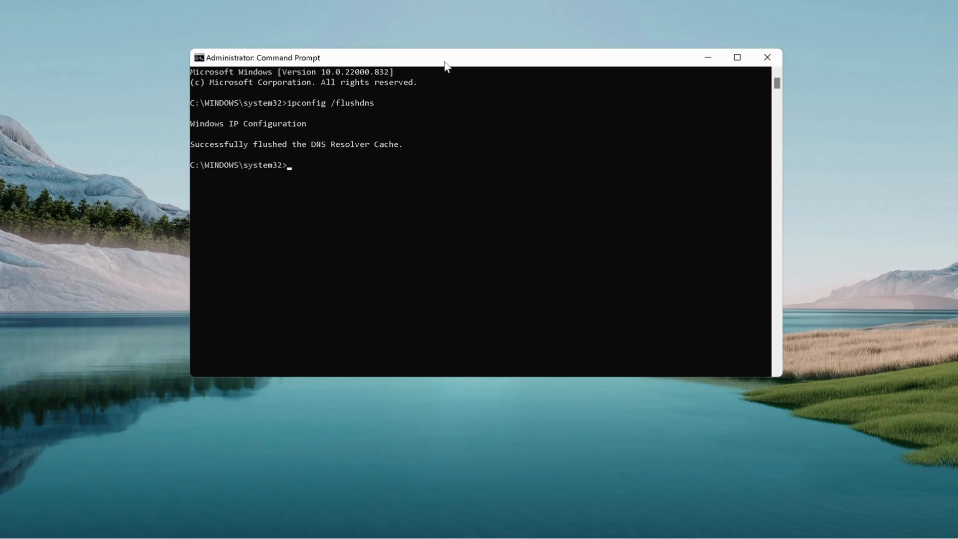
pyautogui.moveTo(428, 215)
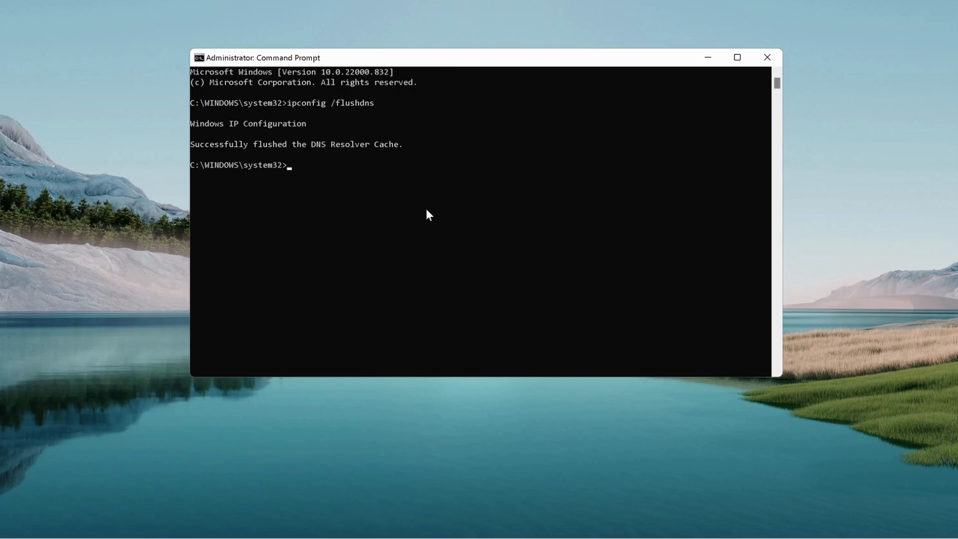
pyautogui.moveTo(365, 225)
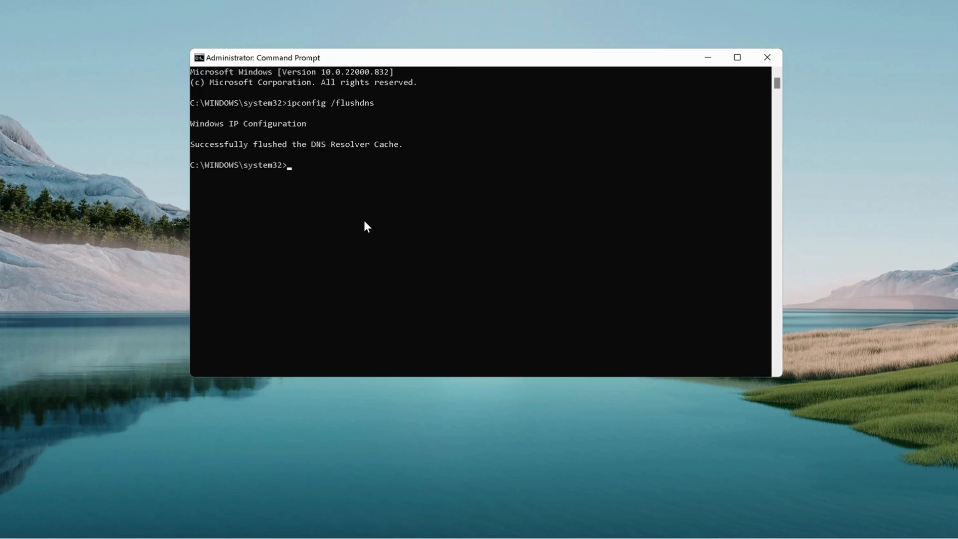
# Enter the 'netsh int ip reset' command in Command Prompt.
pyautogui.write('net')
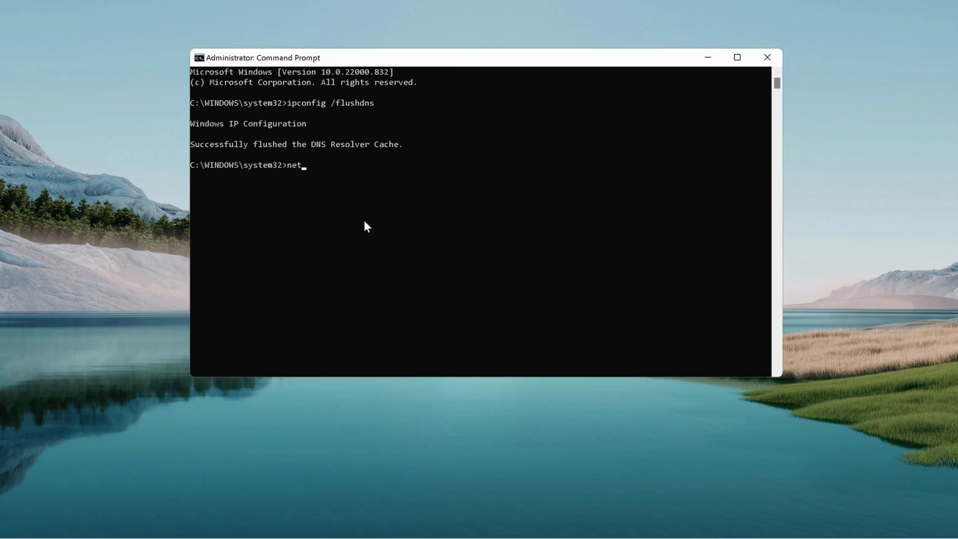
pyautogui.write('sh')
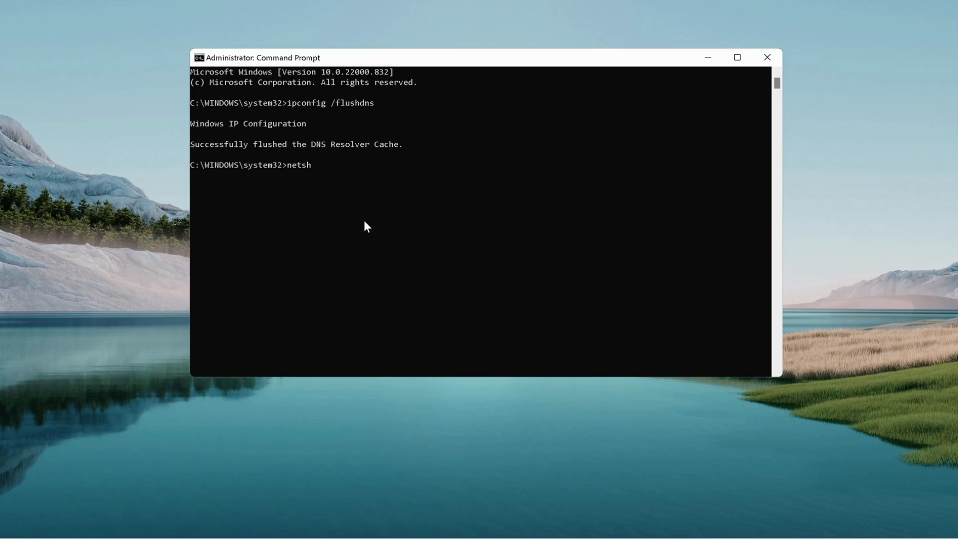
pyautogui.write('int ip')
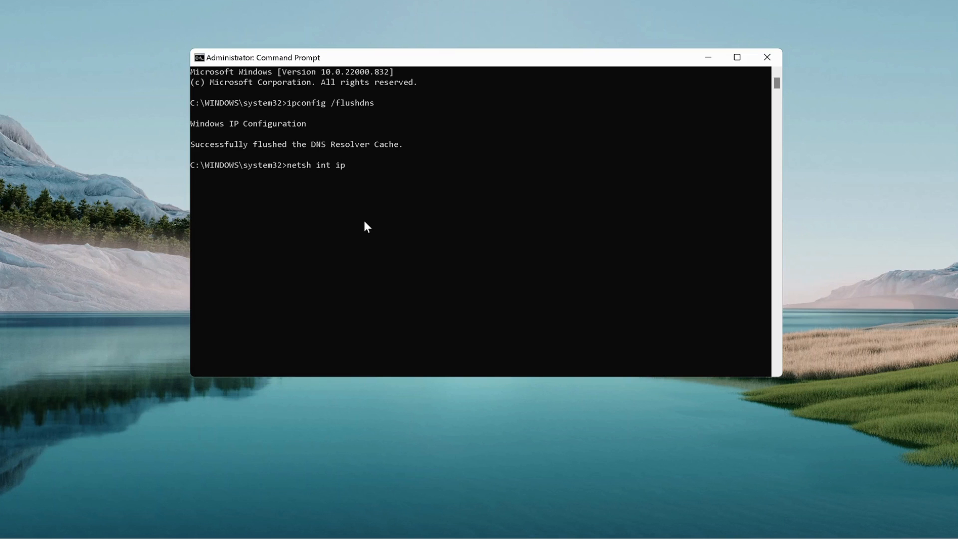
pyautogui.write('re')
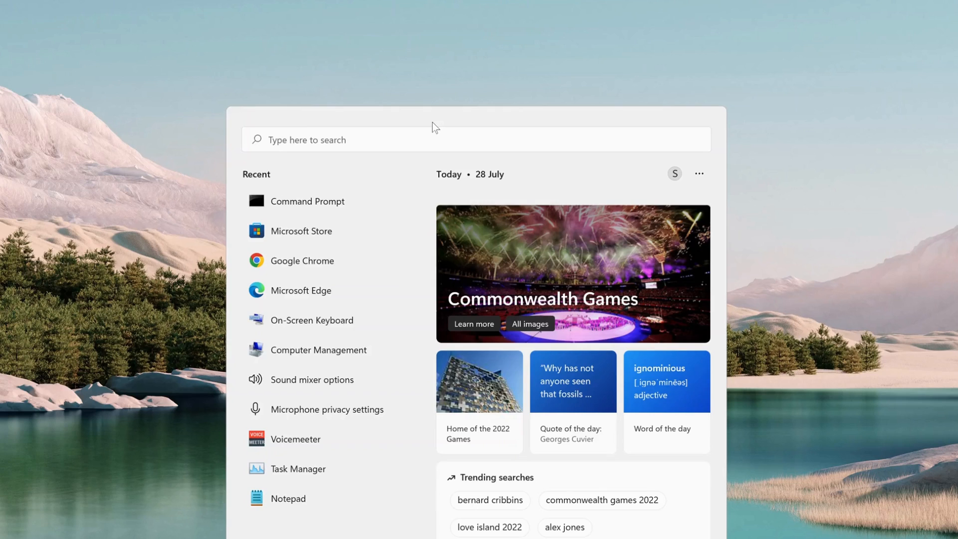
# Run ncpa.cpl from the Run dialog to show the network adapters.
pyautogui.write('run')
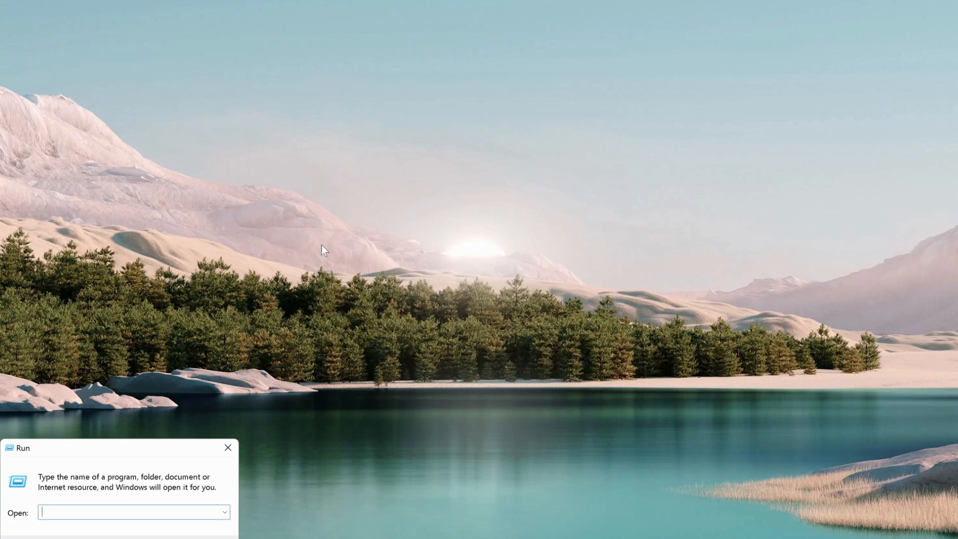
pyautogui.write('ncpa.c')
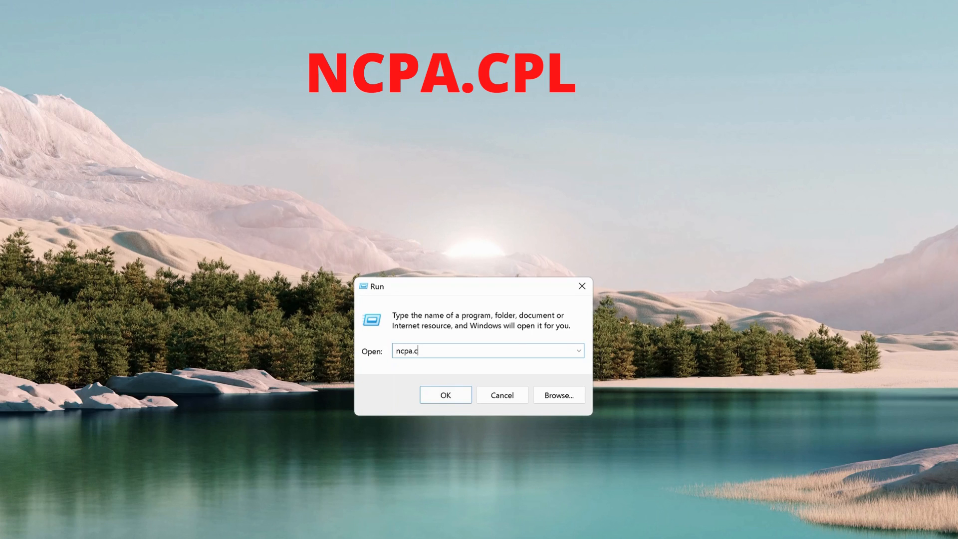
pyautogui.write('pl')
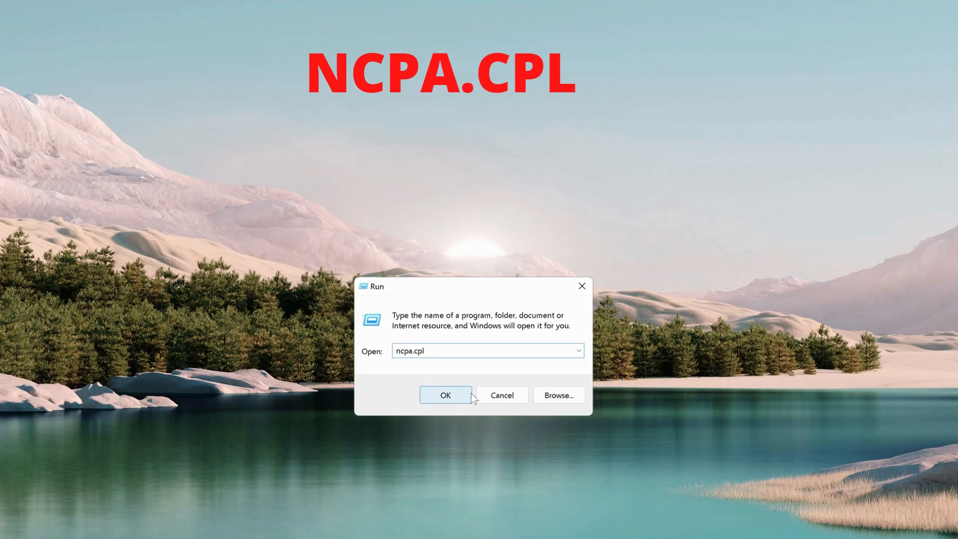
pyautogui.click(444, 395)
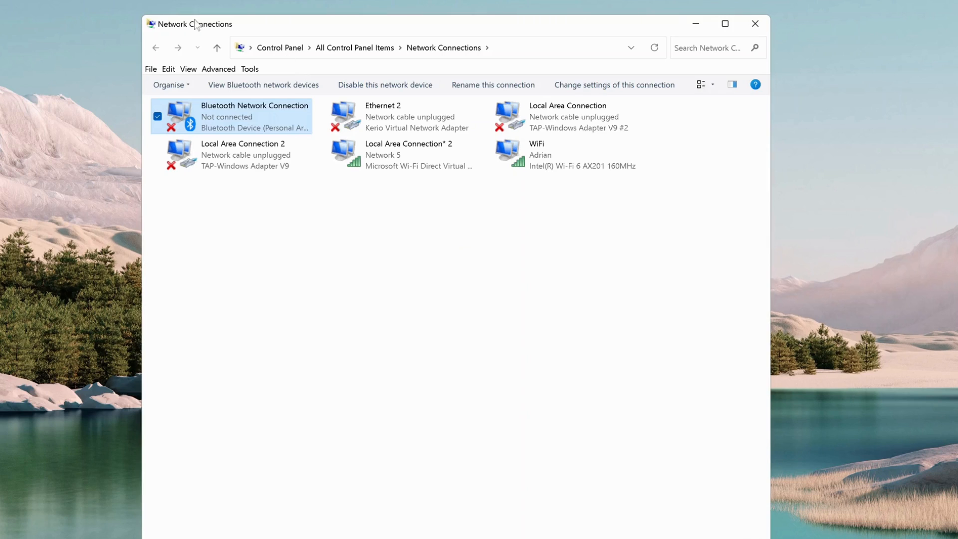
pyautogui.moveTo(391, 229)
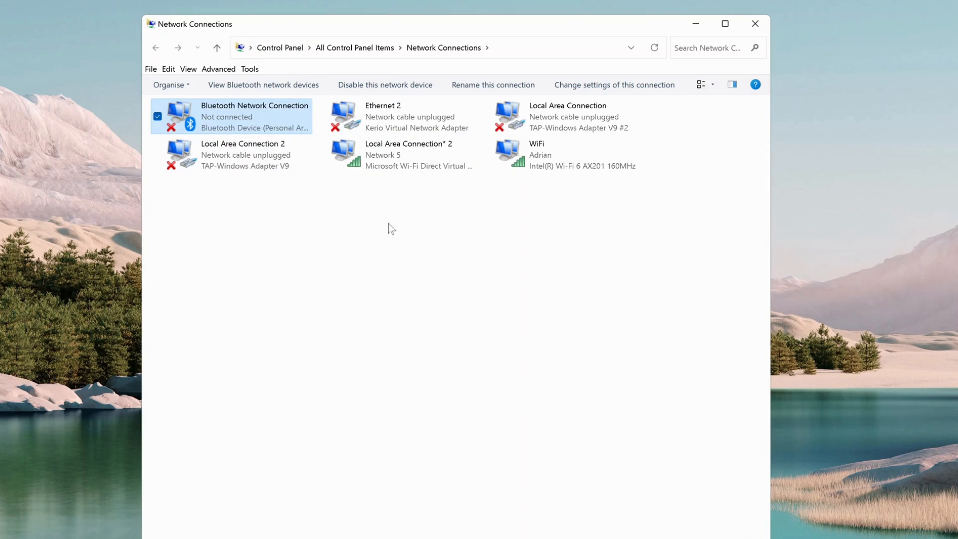
# Select the WiFi adapter and open its Properties from the context menu.
pyautogui.click(580, 154)
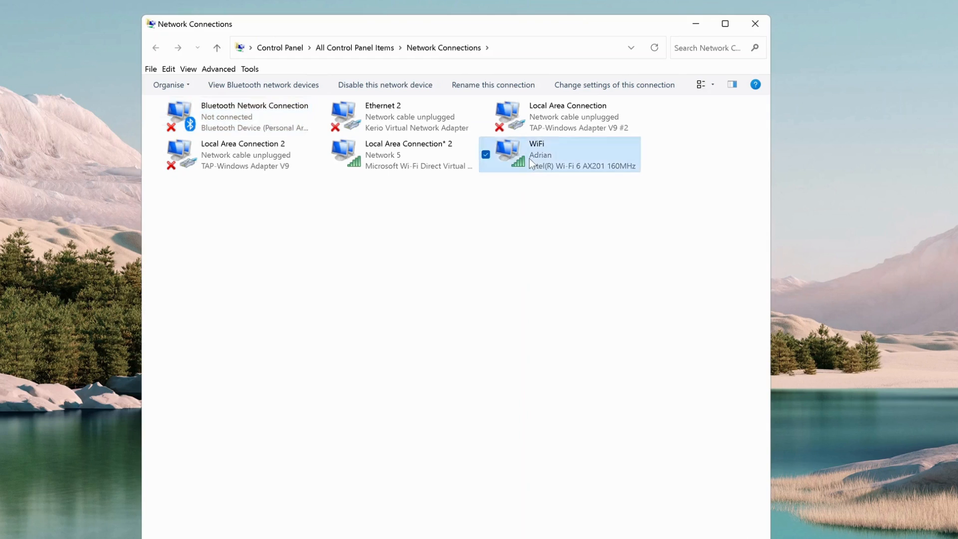
pyautogui.click(580, 154)
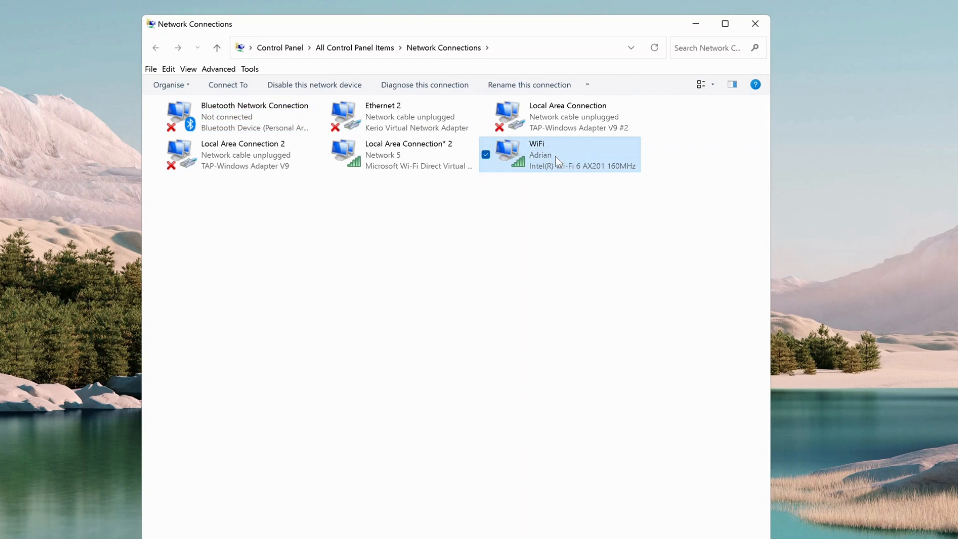
pyautogui.rightClick(557, 155)
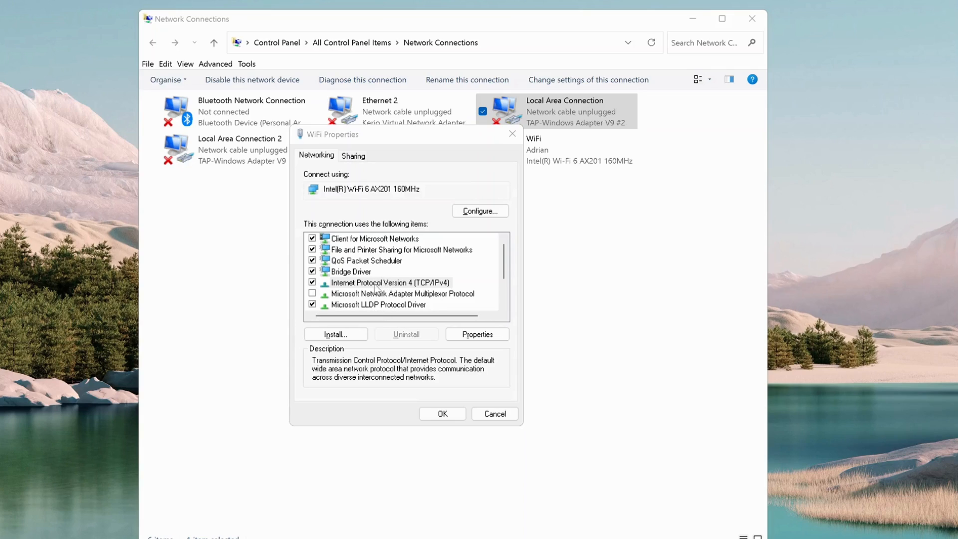
# Set WiFi IPv4 DNS servers to 8.8.8.8 and 4.4.8.8, then open Start search.
pyautogui.click(390, 283)
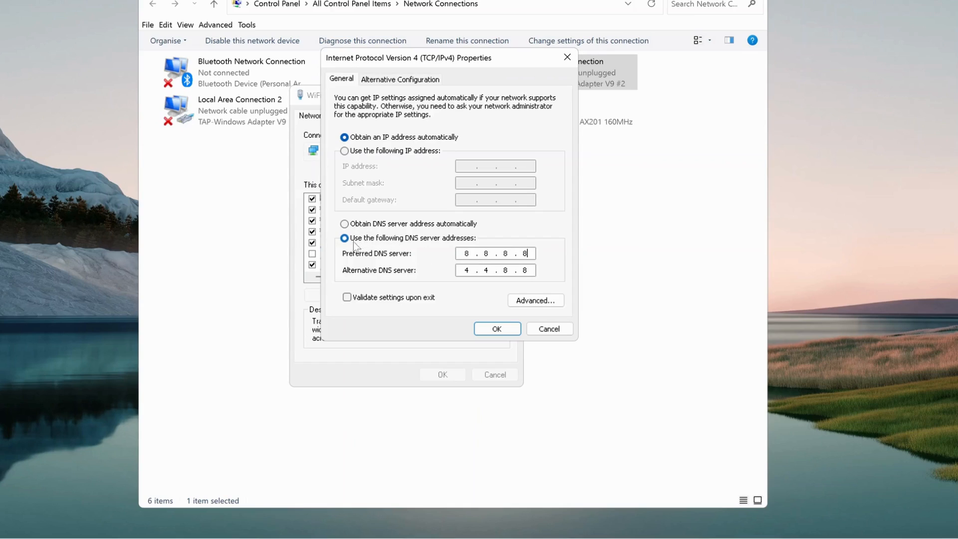
pyautogui.moveTo(423, 247)
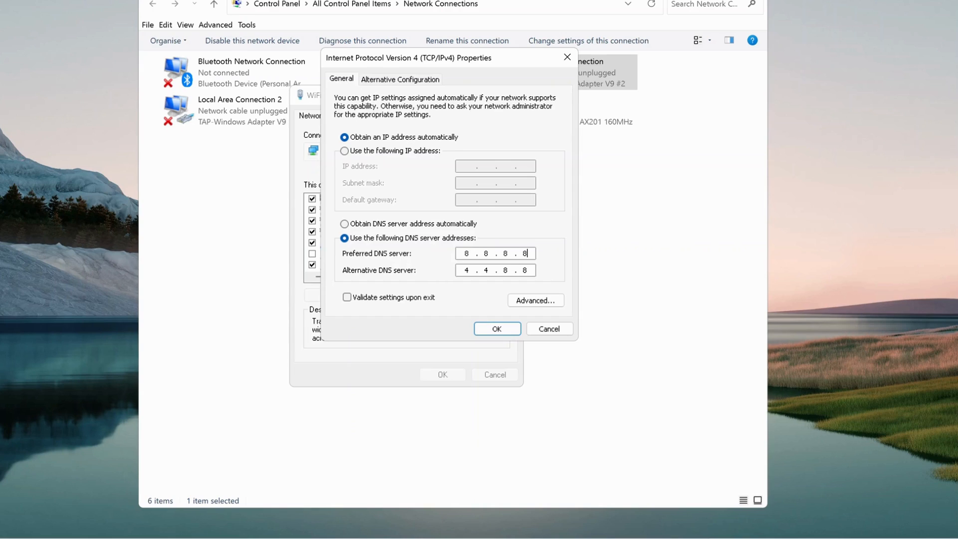
pyautogui.moveTo(563, 264)
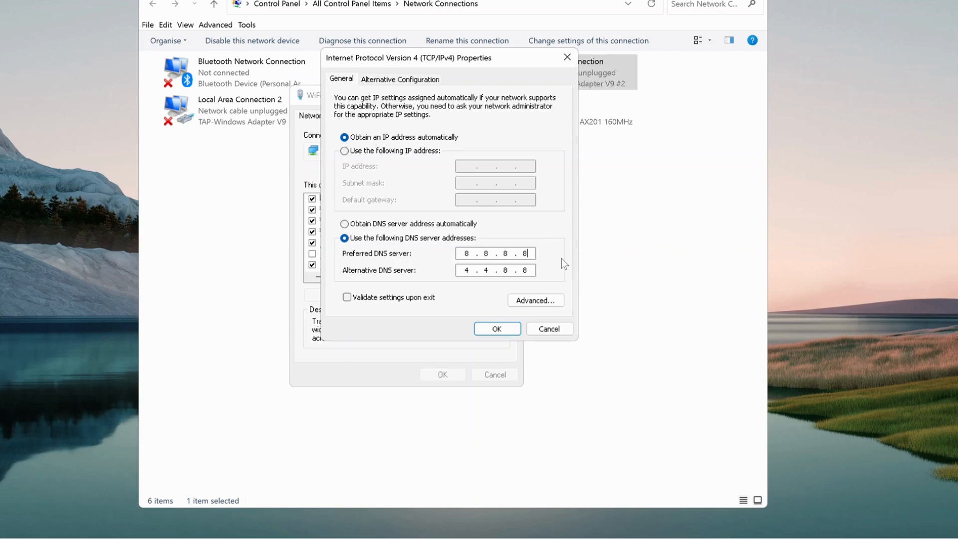
pyautogui.moveTo(389, 286)
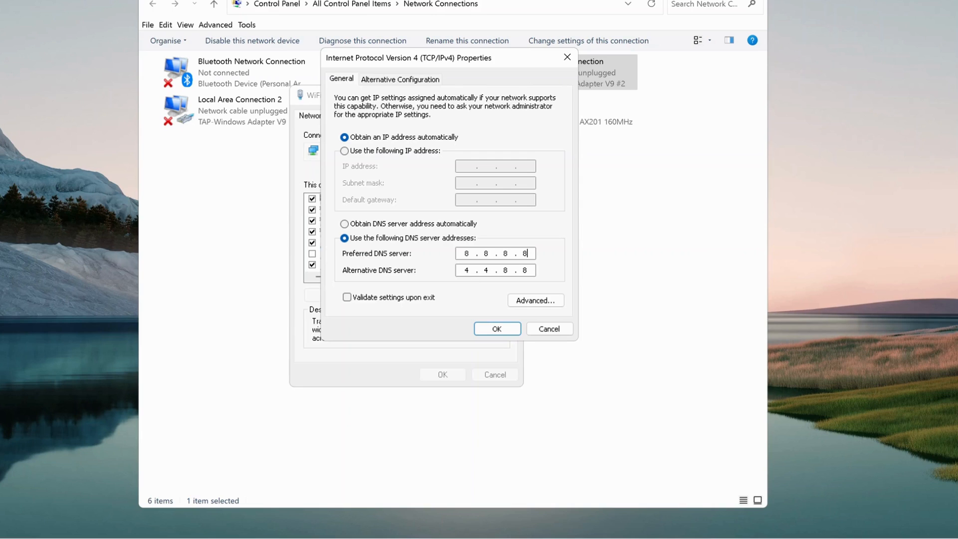
pyautogui.moveTo(532, 283)
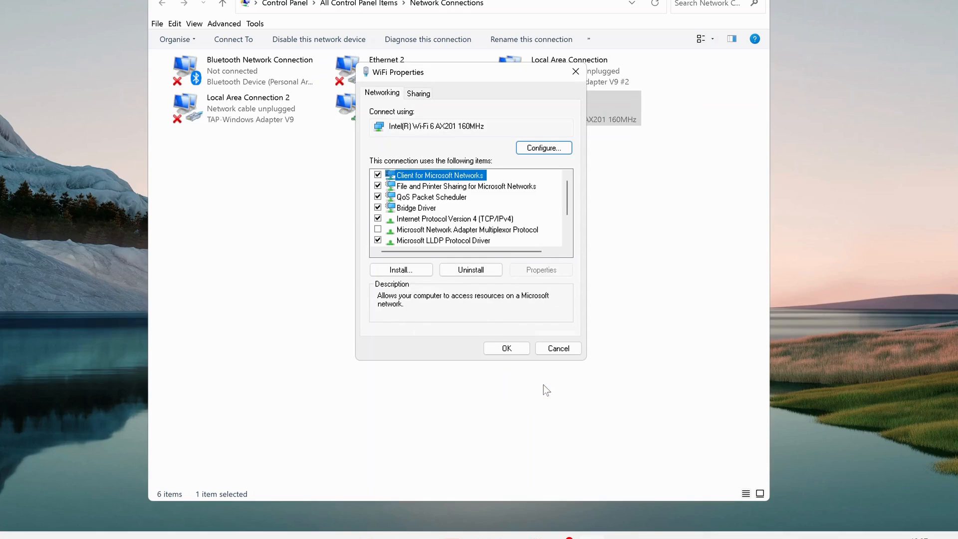
pyautogui.moveTo(576, 285)
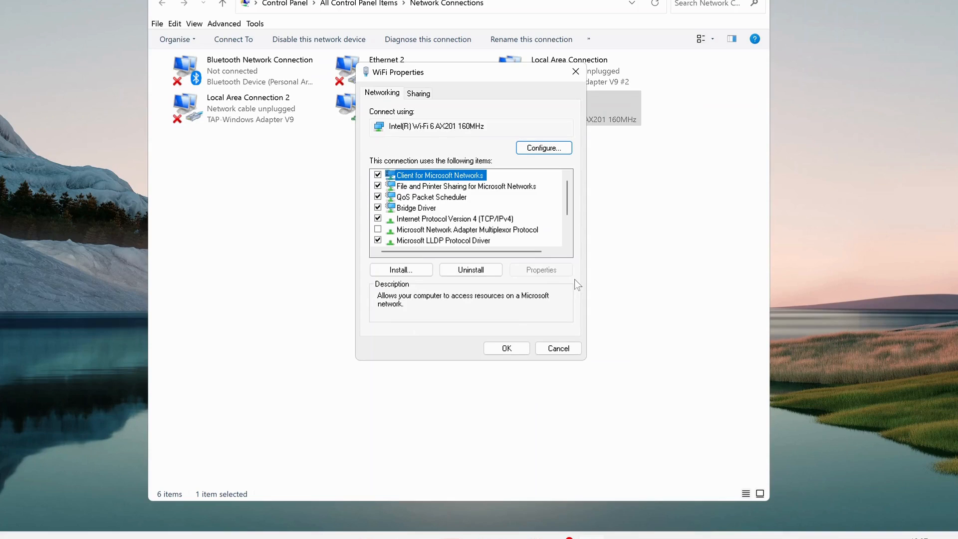
pyautogui.press('Super')
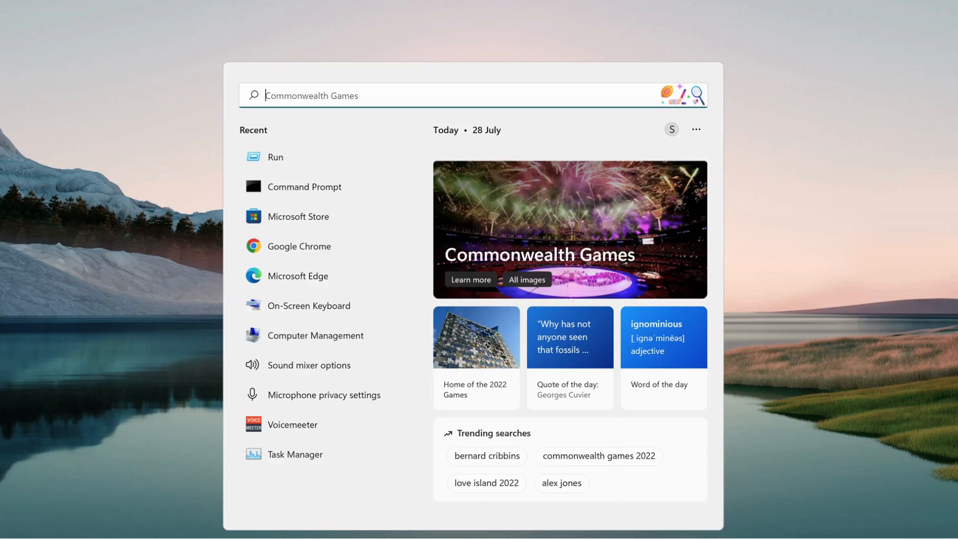
# Launch Run and execute appwiz.cpl to list installed programs.
pyautogui.write('run')
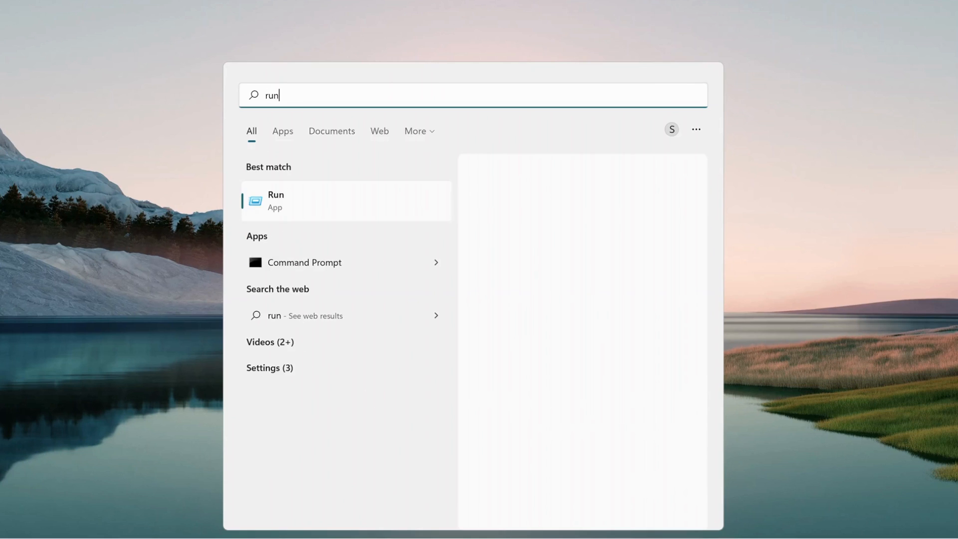
pyautogui.click(276, 201)
pyautogui.write('appwiz.cpL')
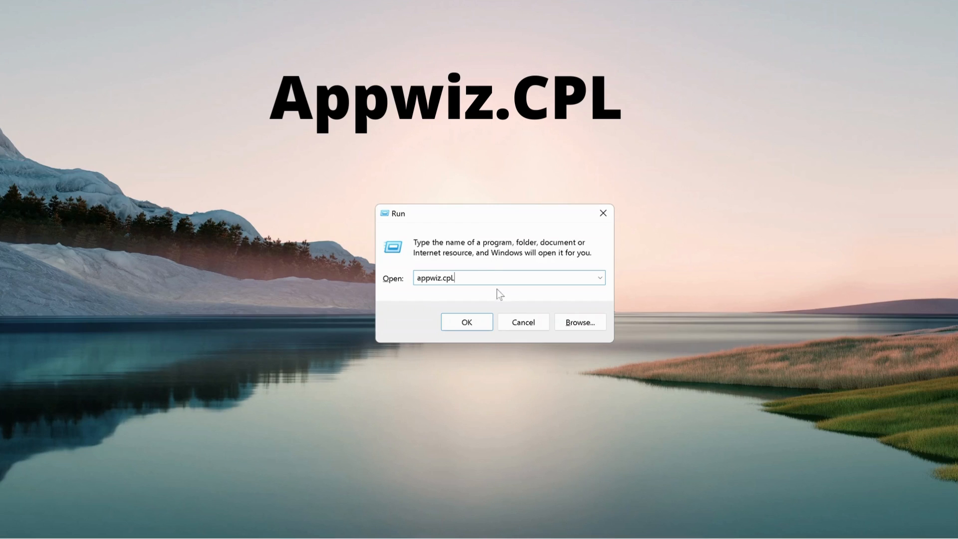
pyautogui.moveTo(437, 292)
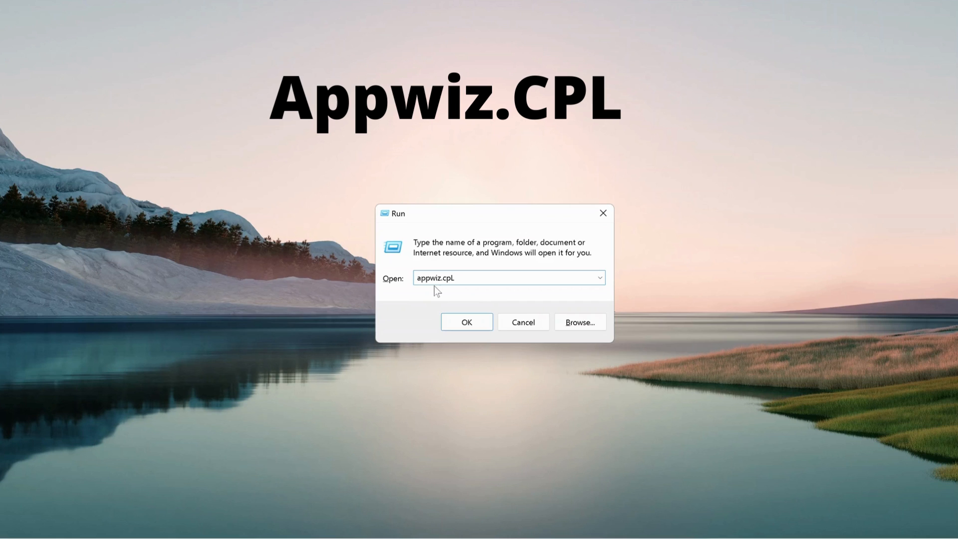
pyautogui.moveTo(460, 290)
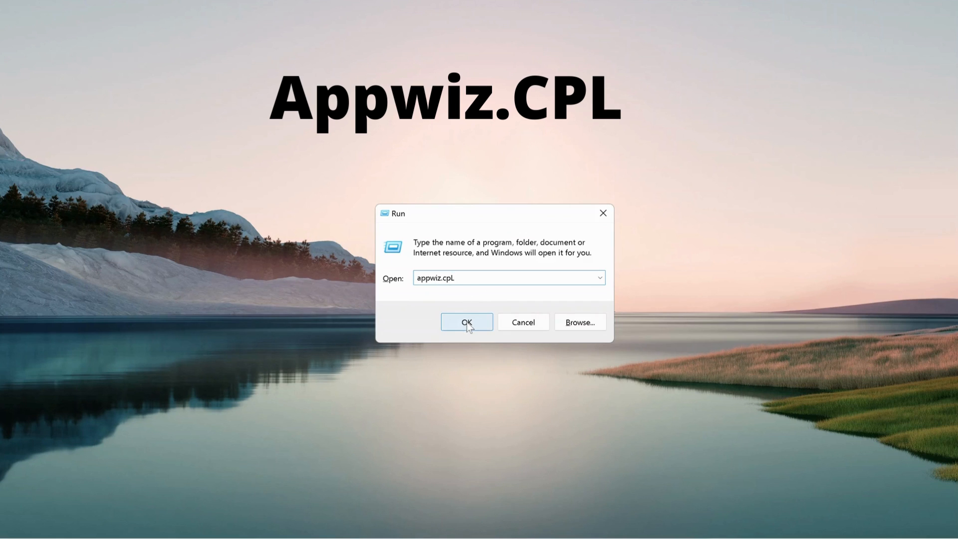
pyautogui.click(466, 321)
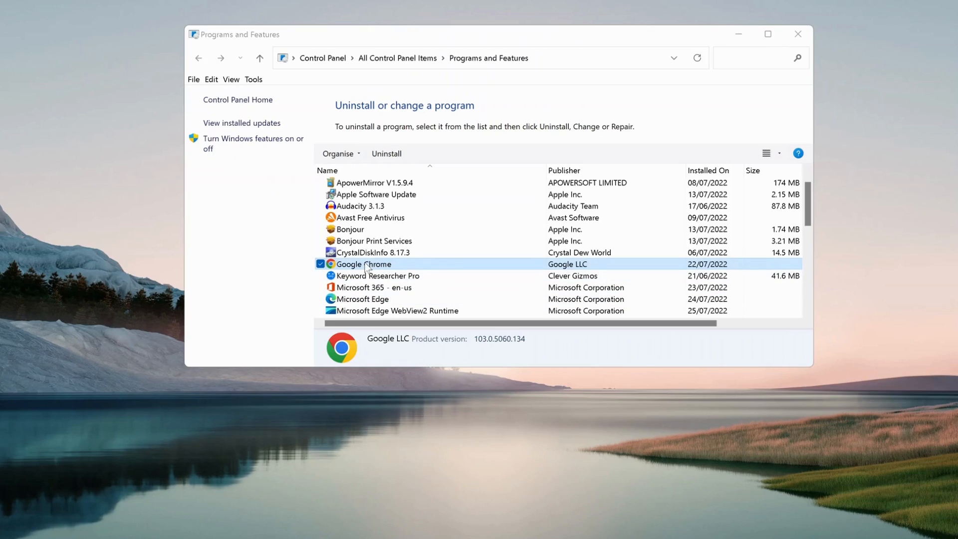
pyautogui.moveTo(441, 269)
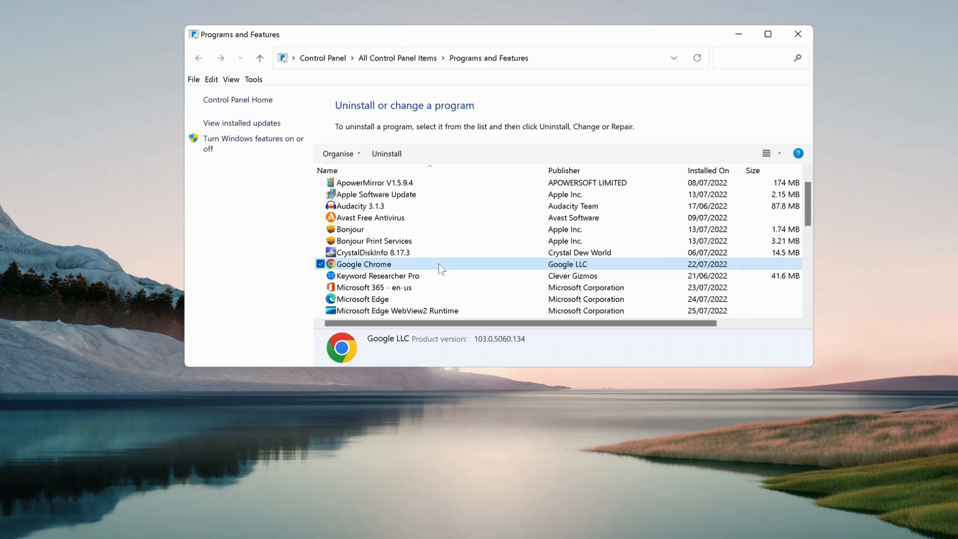
pyautogui.moveTo(478, 433)
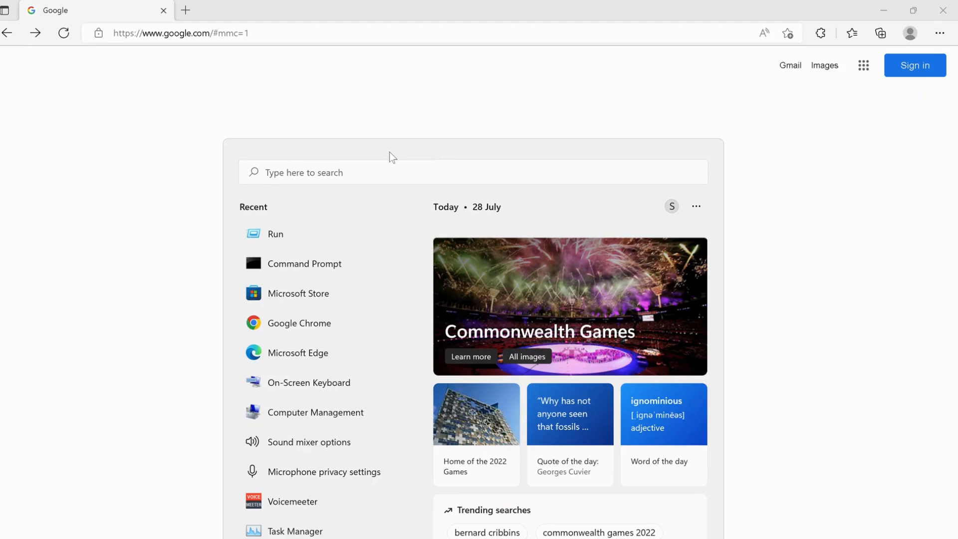
pyautogui.moveTo(308, 359)
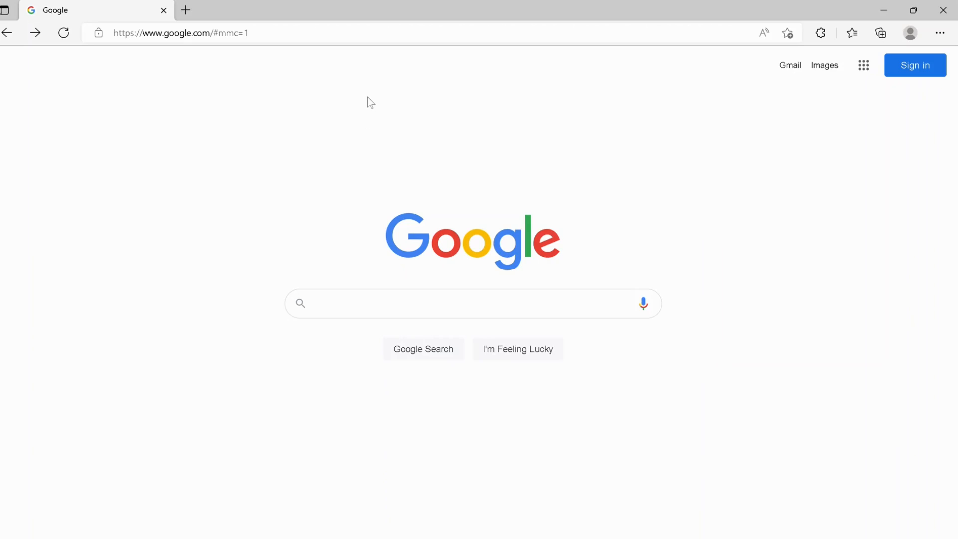
pyautogui.click(180, 32)
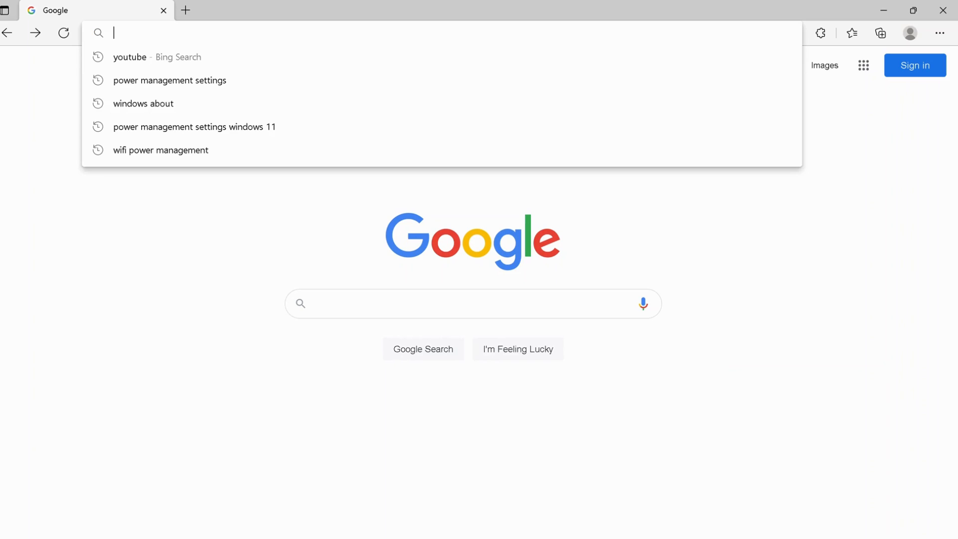
pyautogui.write('https://www.google.com/chrome/')
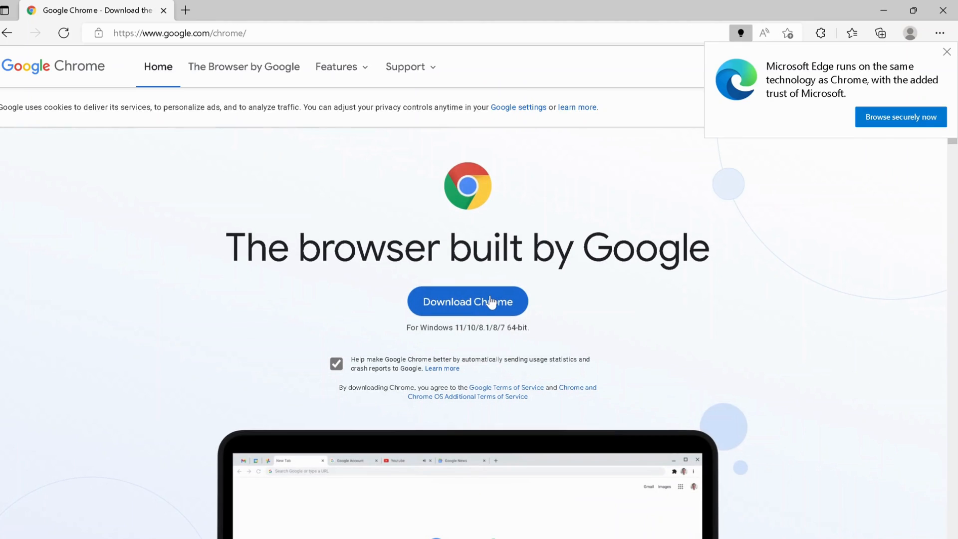
pyautogui.click(946, 51)
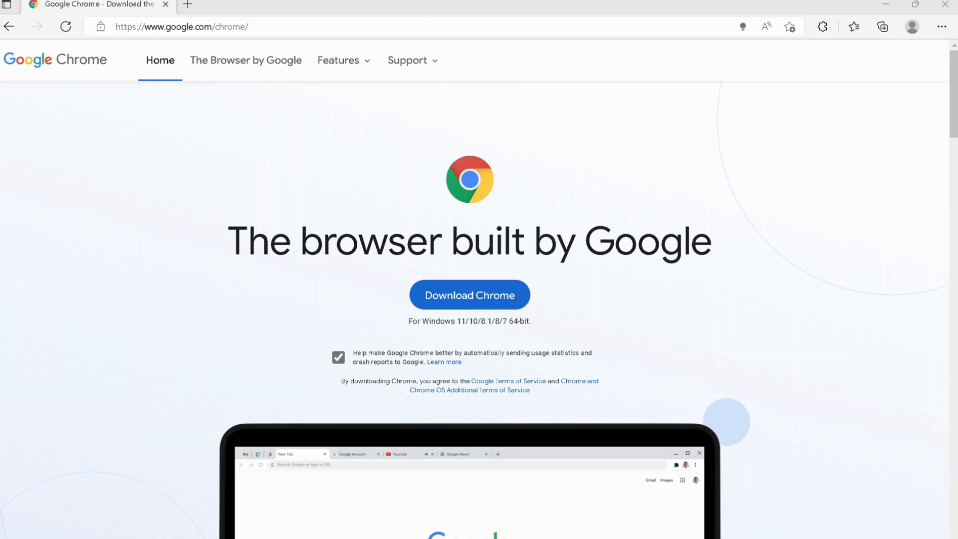